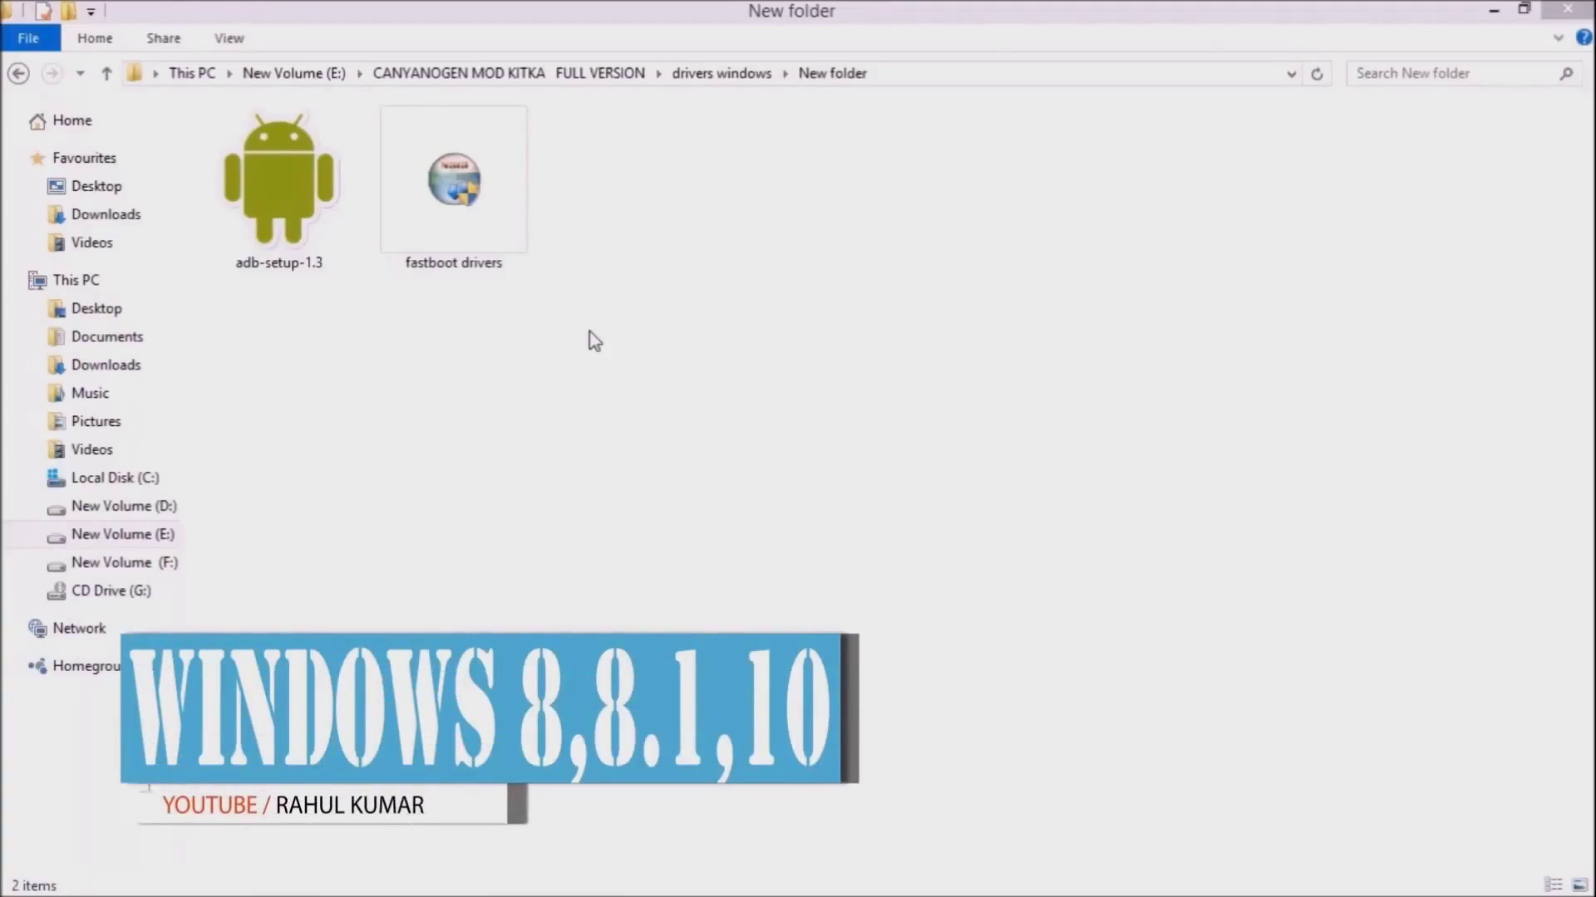
Bring up the Start menu from the taskbar while the drivers folder is shown.
left_click(21, 872)
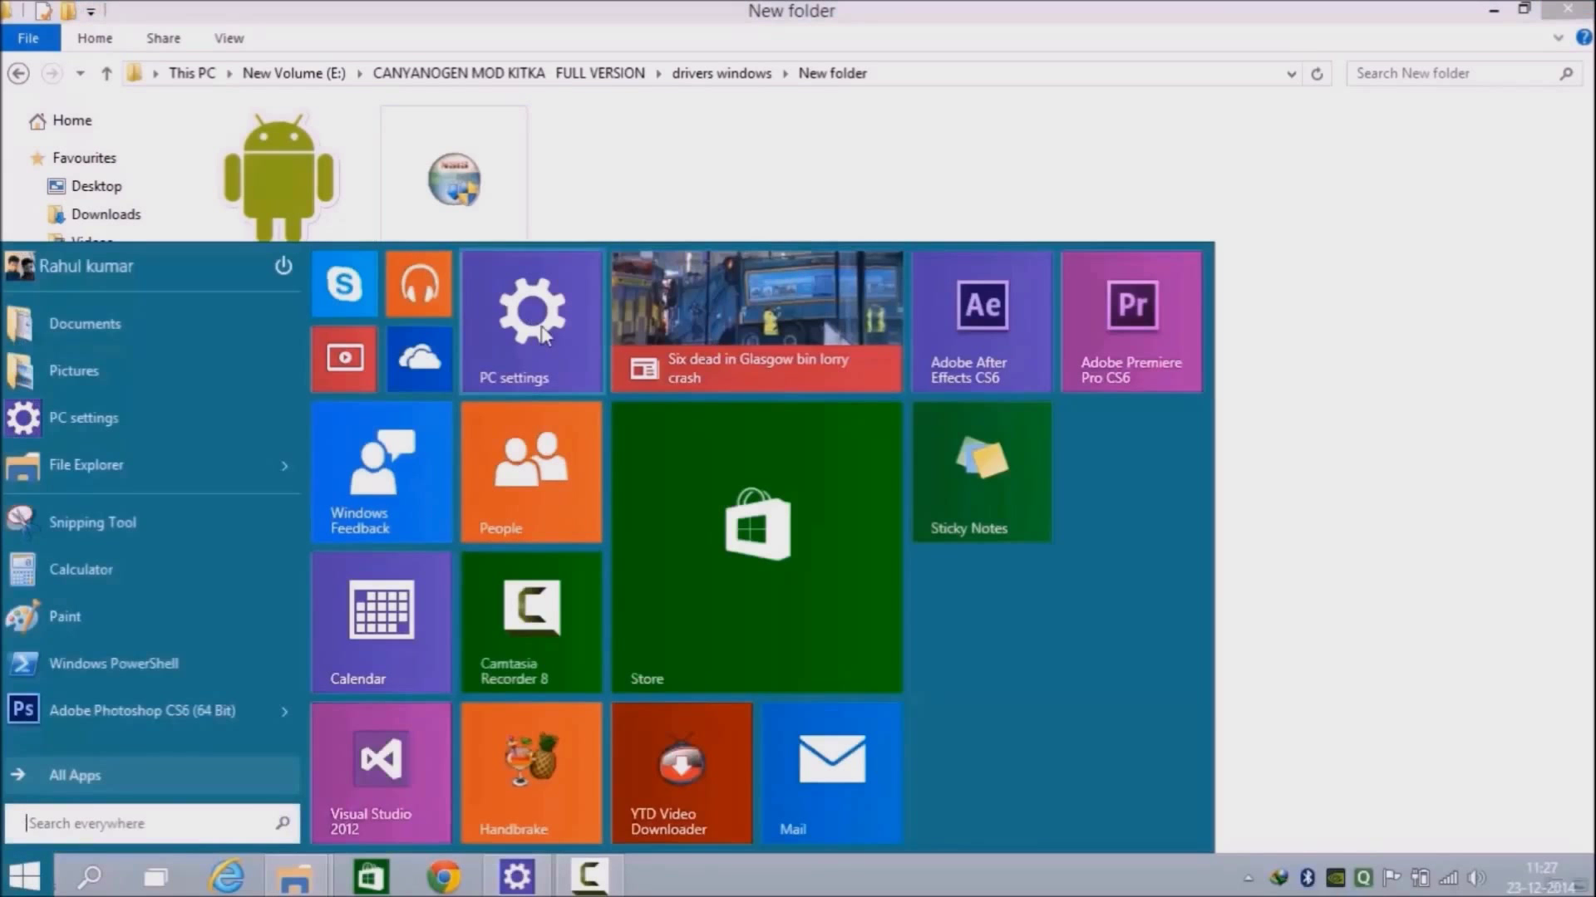
Search for 'pc settings' and launch PC settings from the results.
type("pc settings")
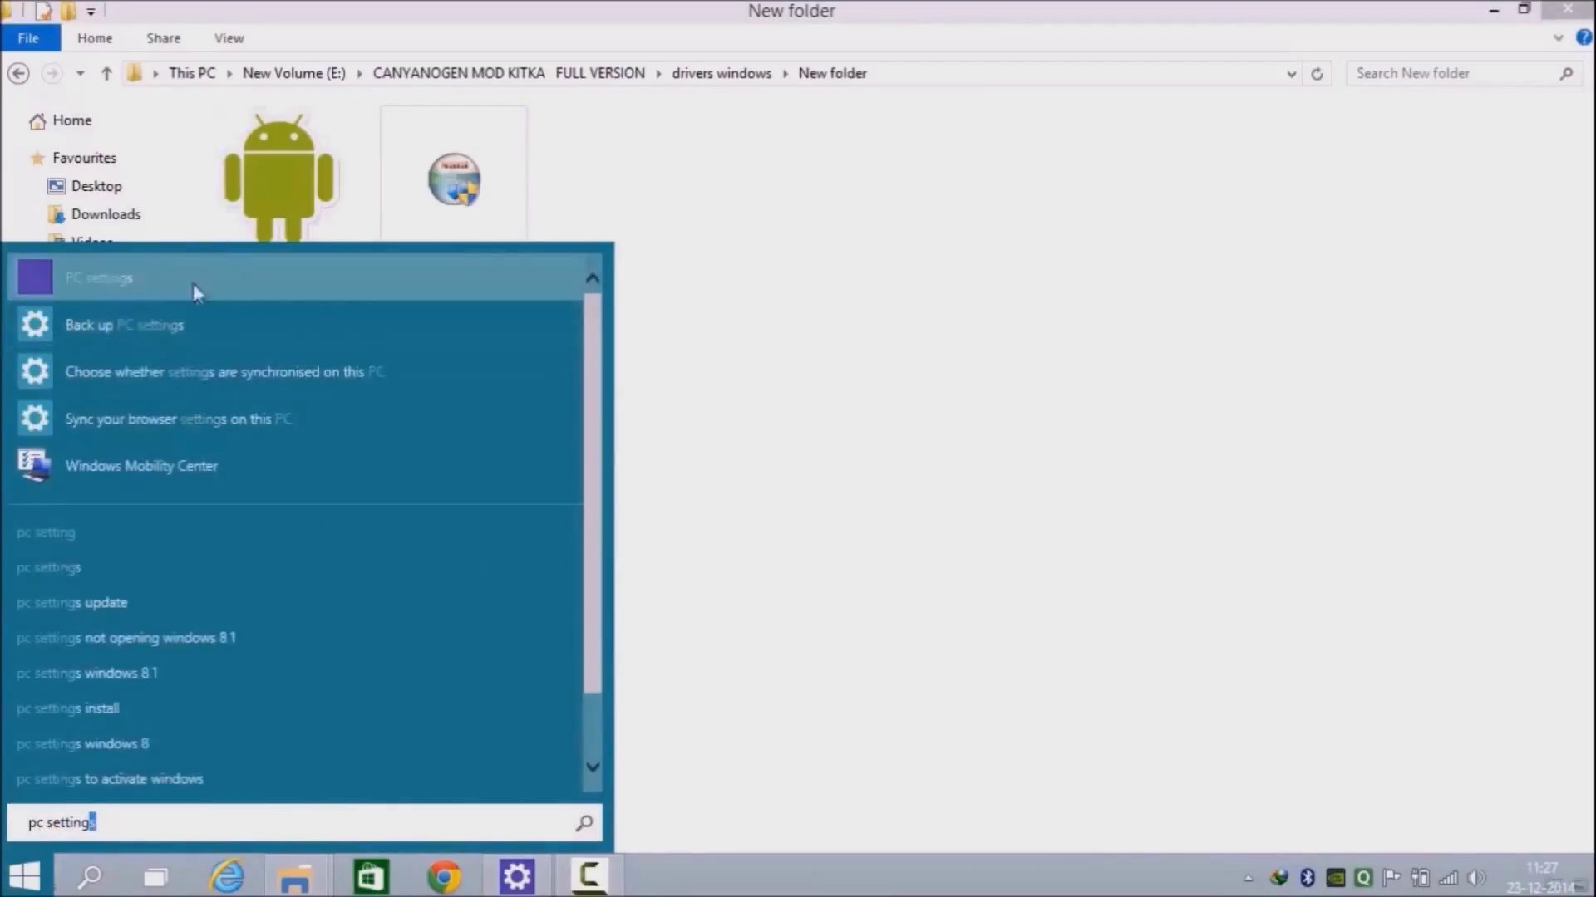
left_click(98, 278)
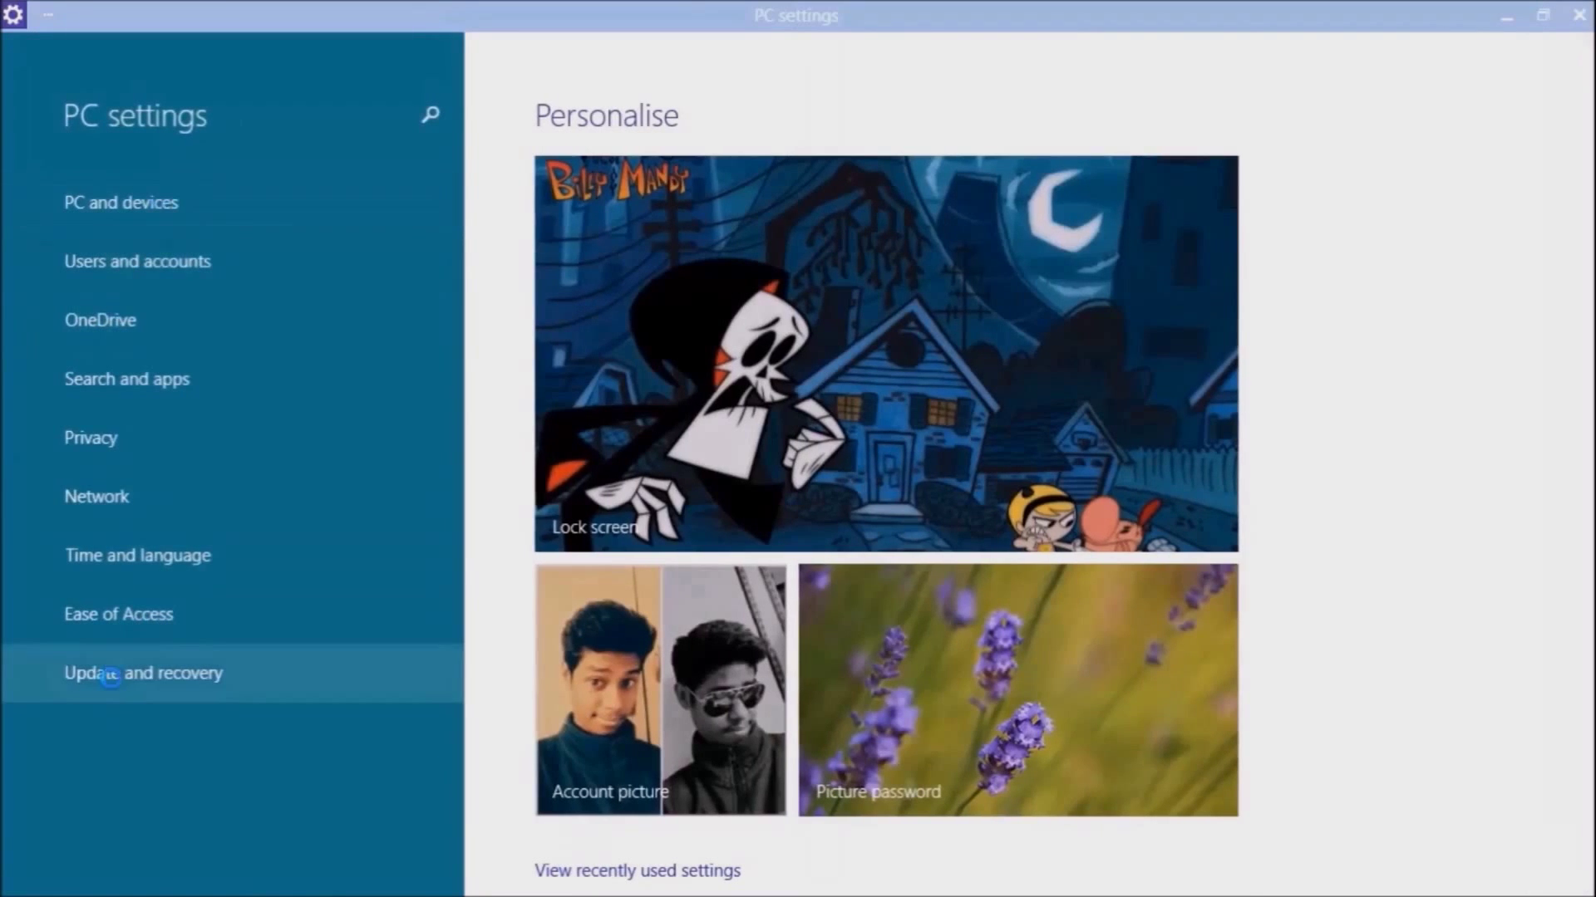
Restart into Advanced start-up via Update and recovery > Recovery.
left_click(143, 673)
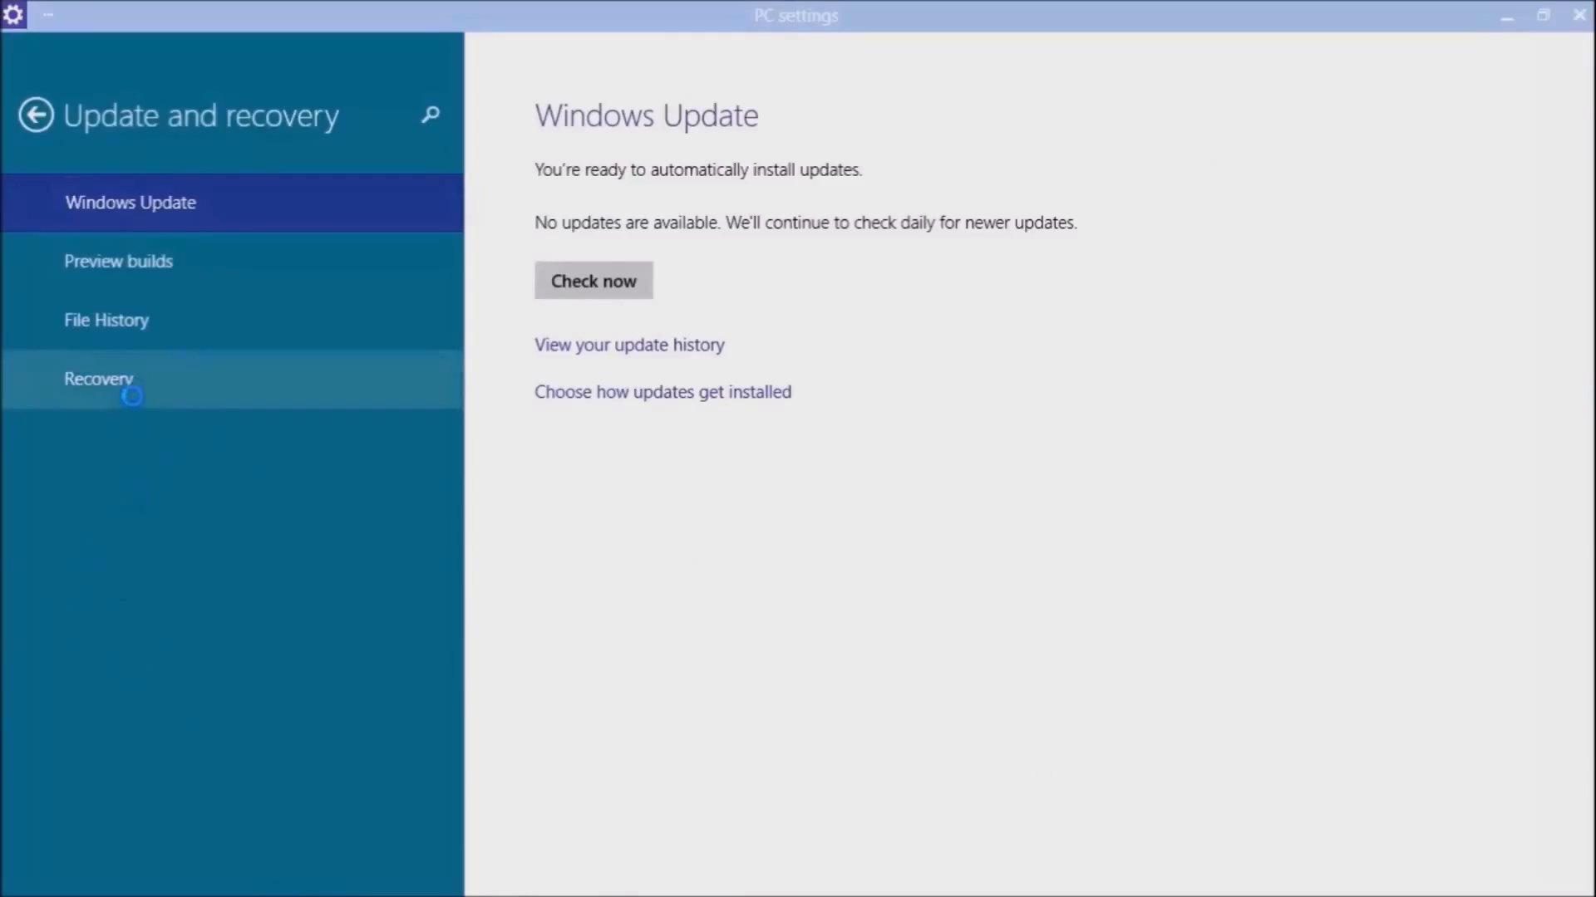
left_click(98, 378)
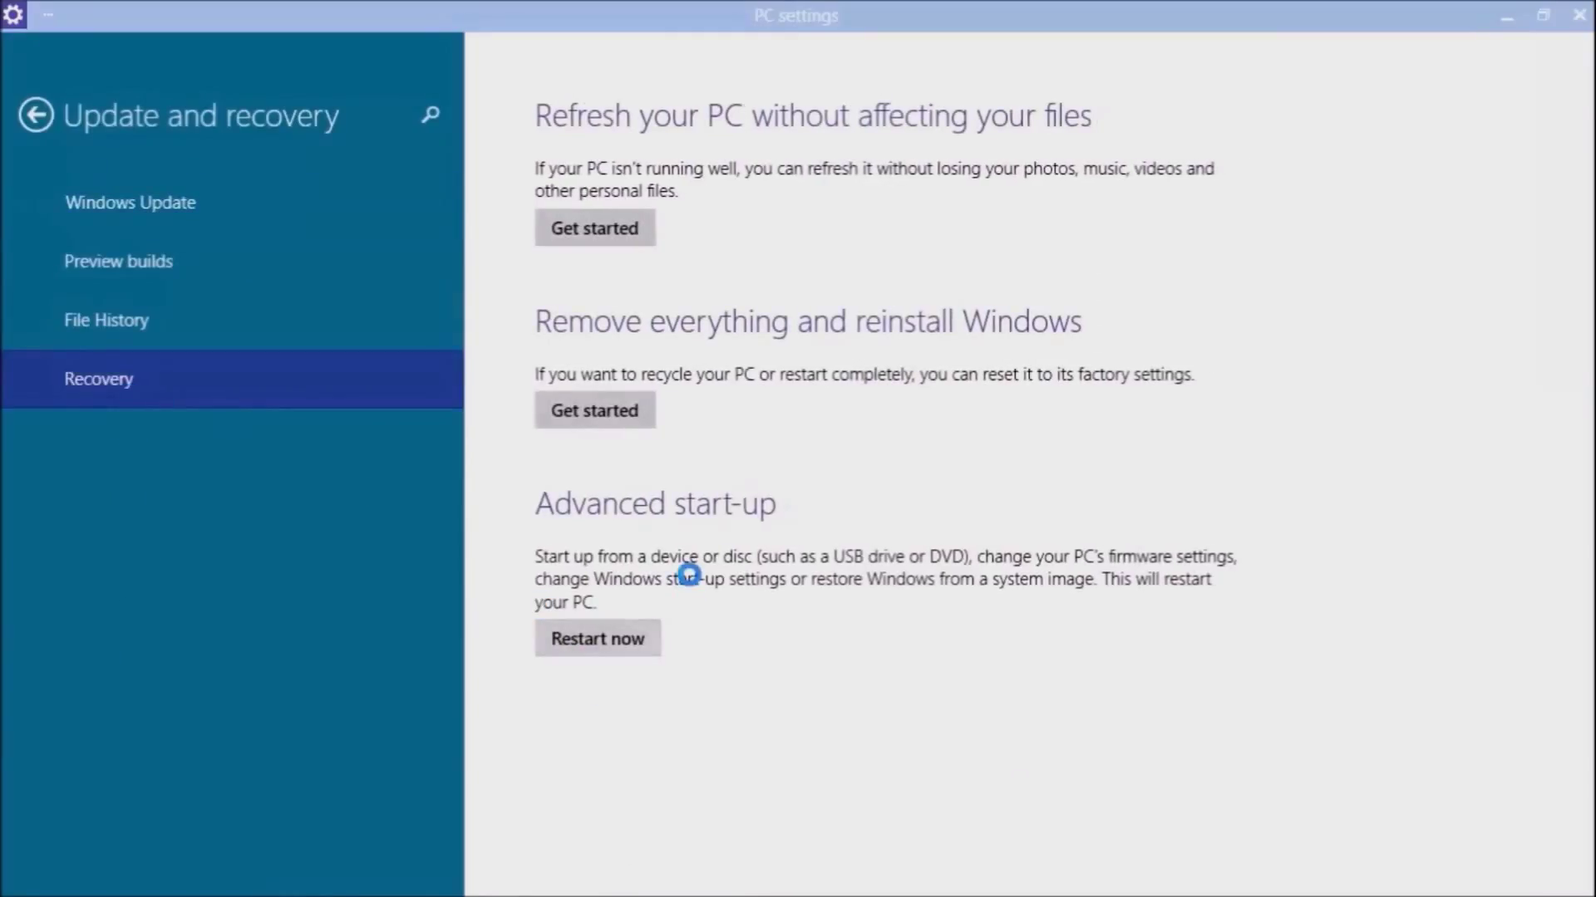
left_click(597, 638)
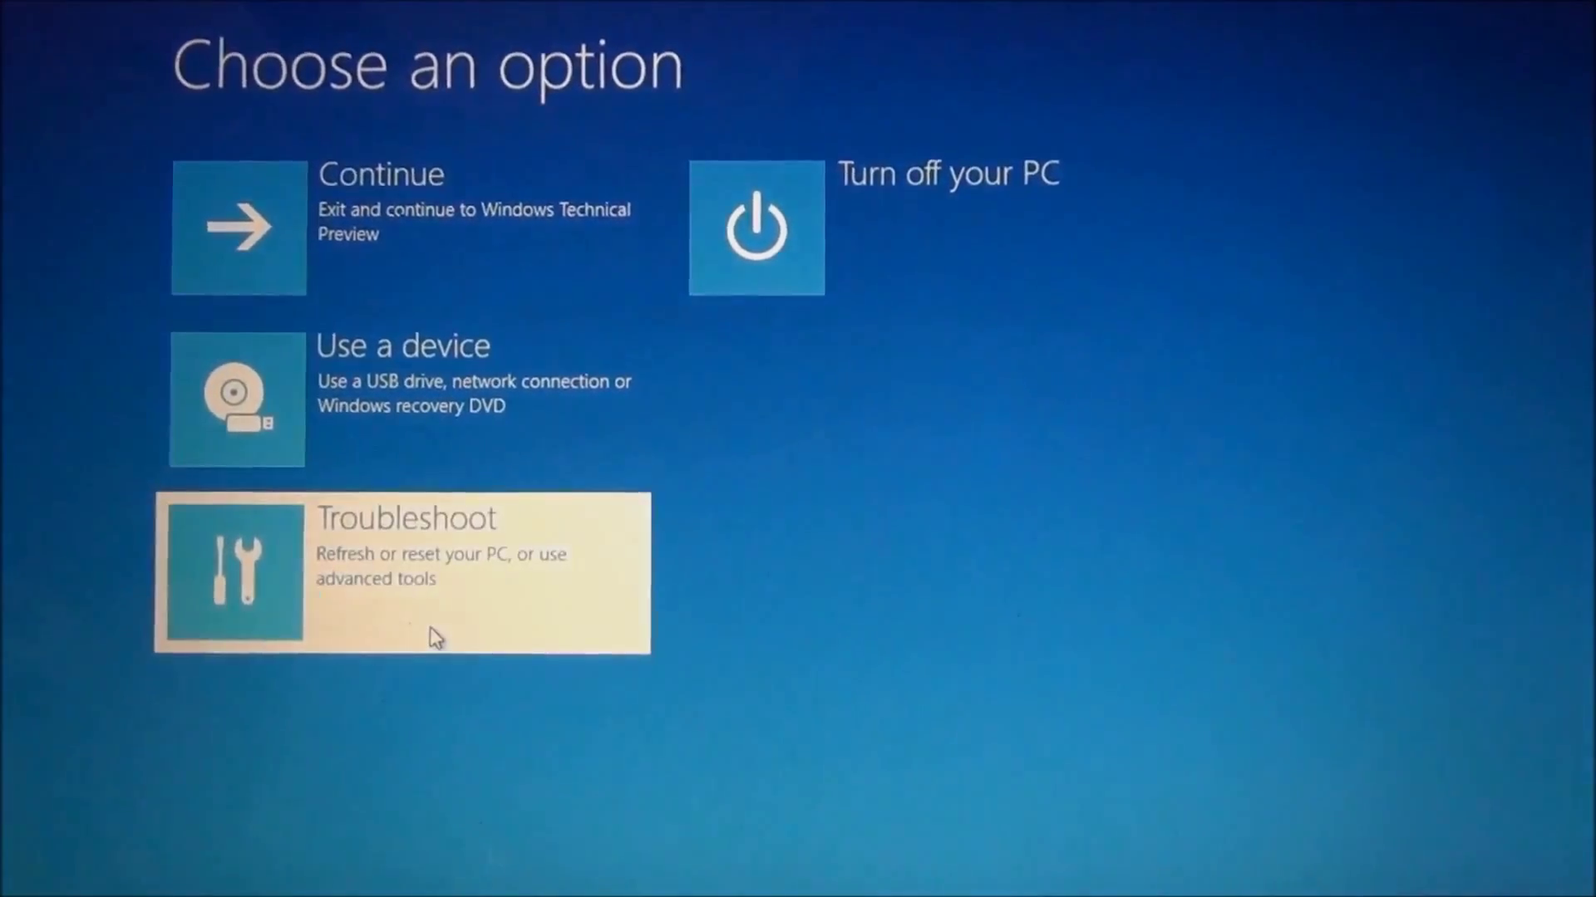
Go through Troubleshoot > Advanced options > Start-up Settings and boot with driver signature enforcement disabled.
left_click(402, 570)
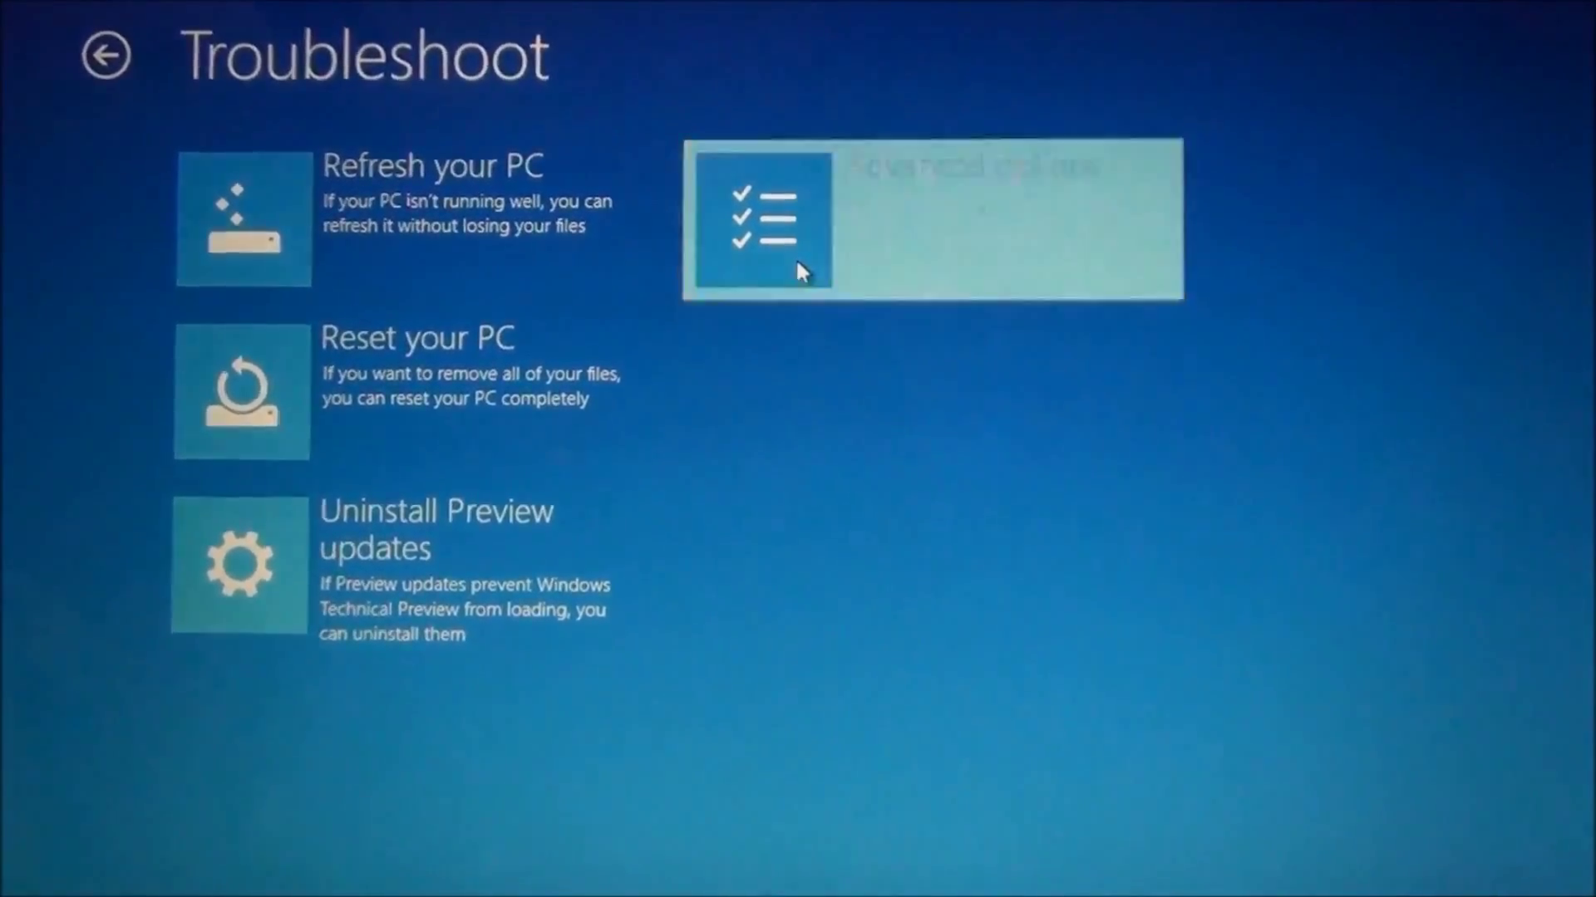
left_click(931, 220)
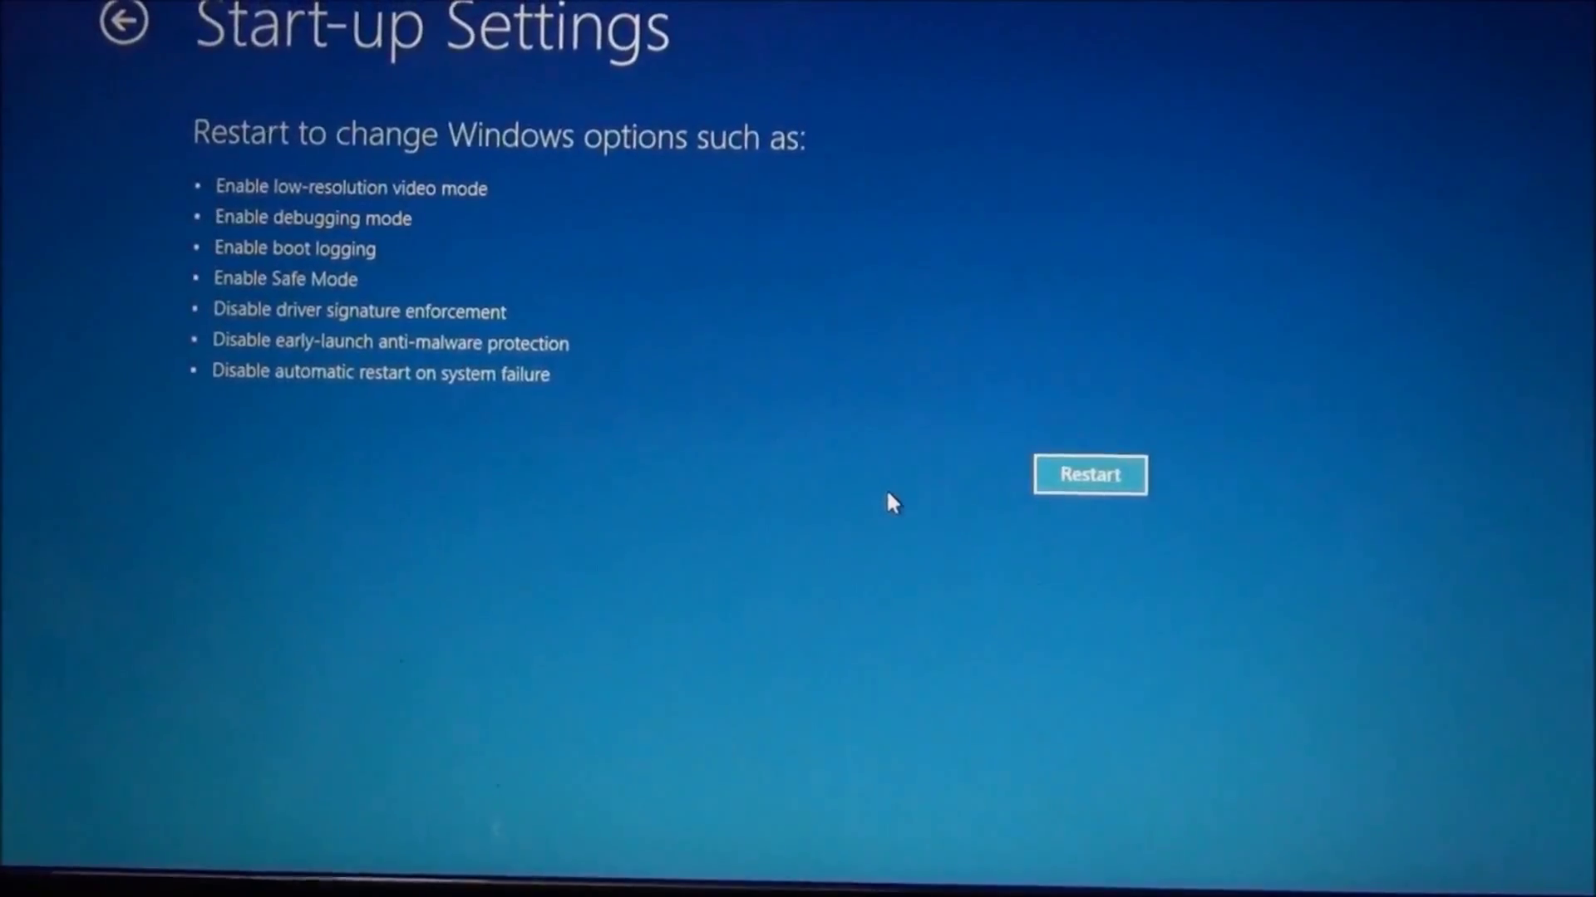
left_click(1089, 474)
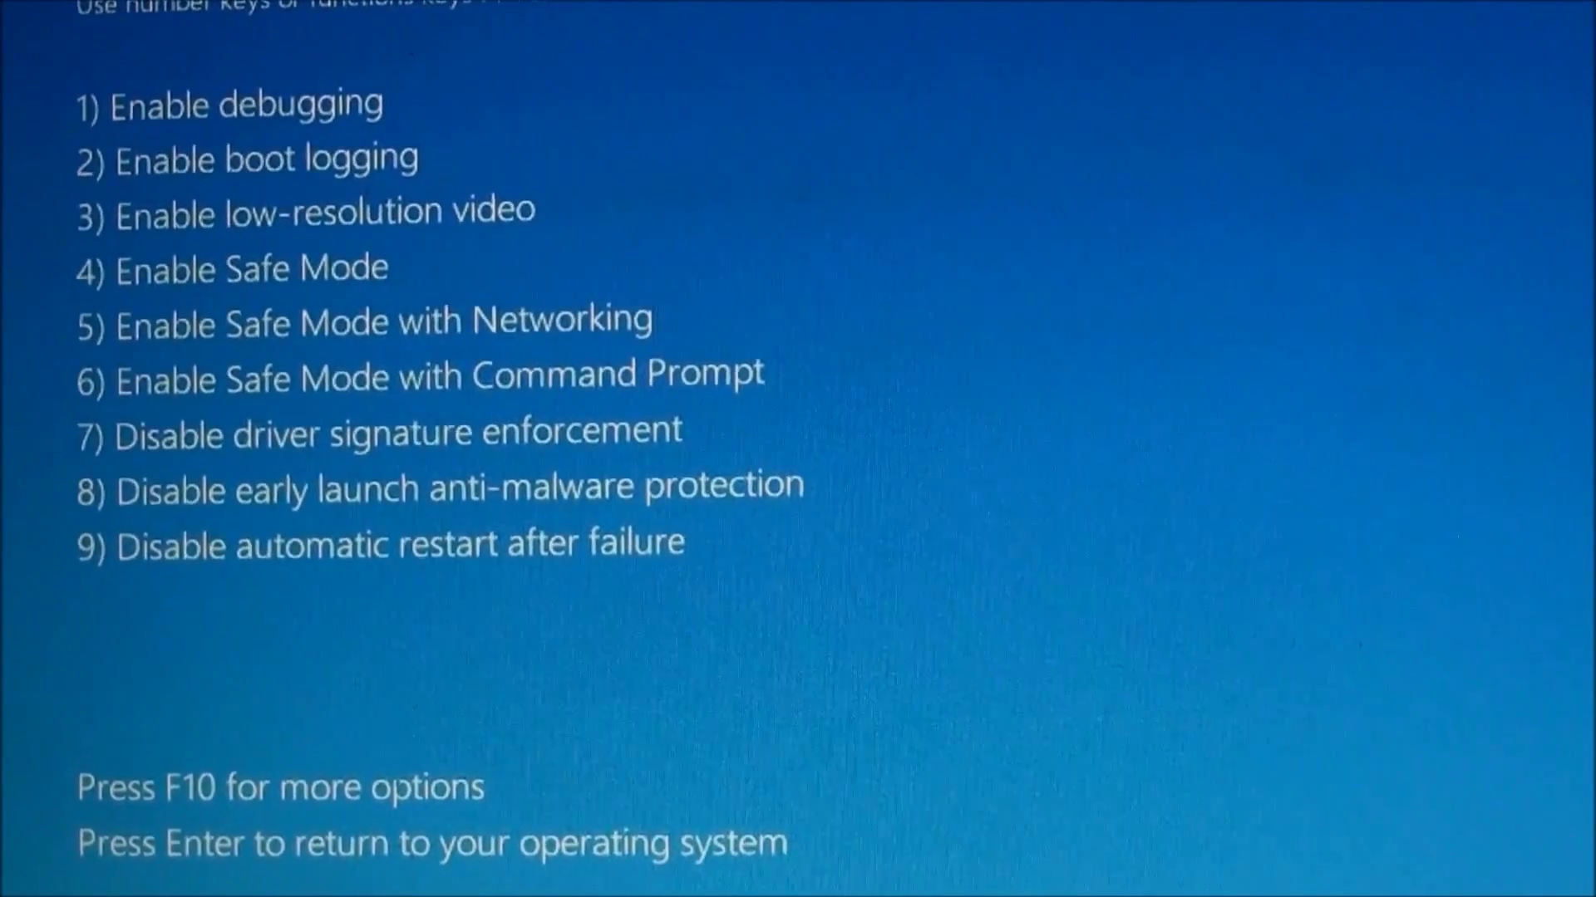
key("enter")
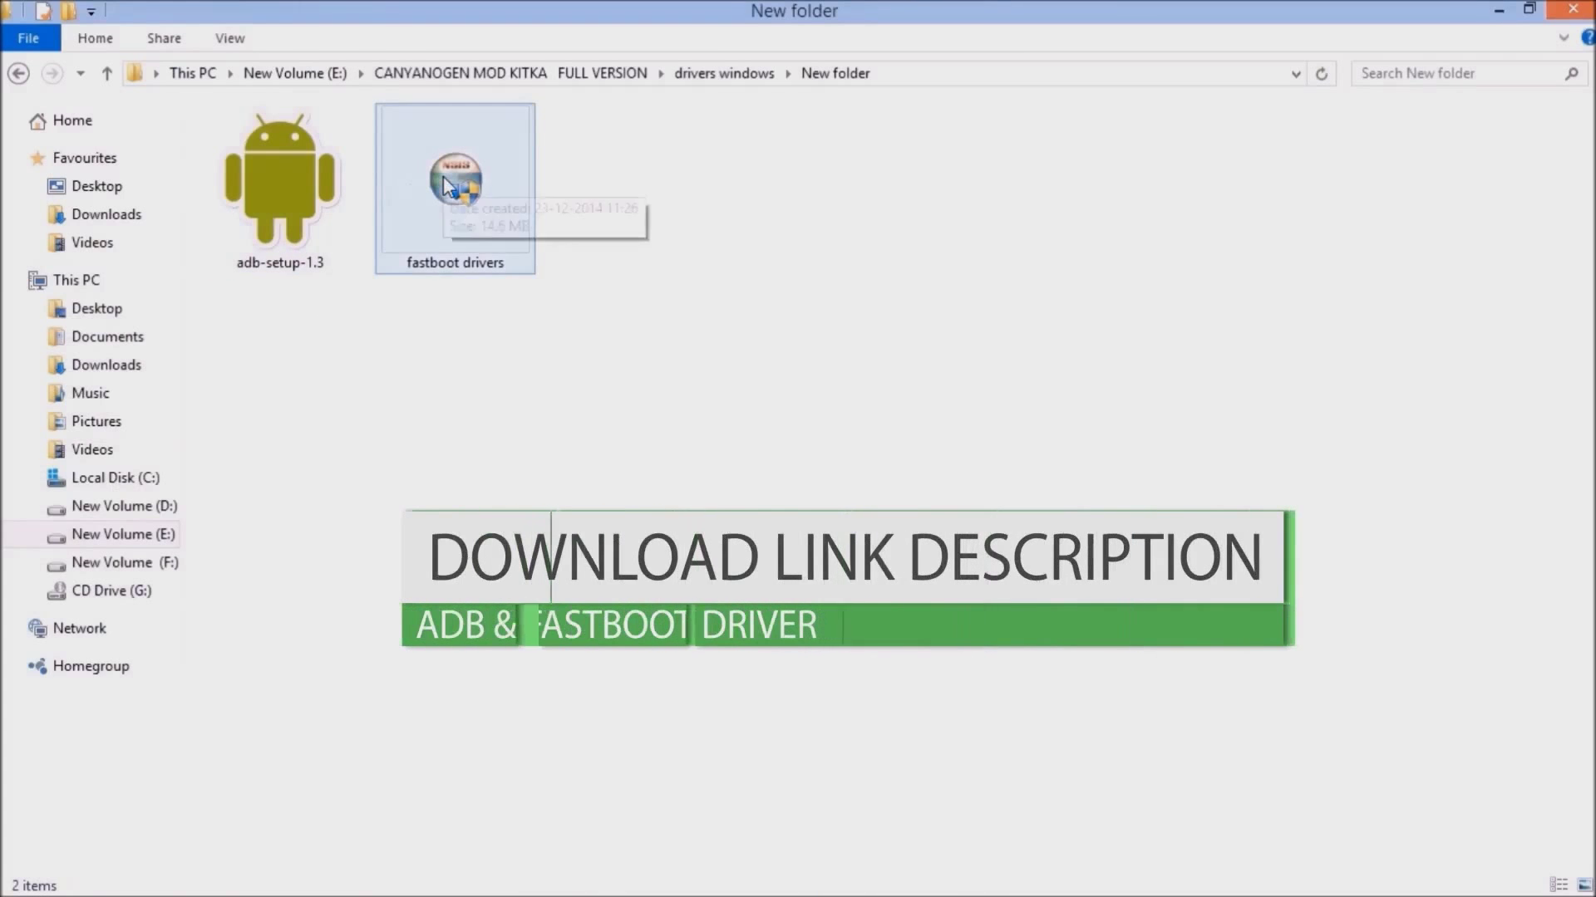
Run the fastboot drivers installer and install the Flashmode and Fastboot driver components.
left_click(453, 181)
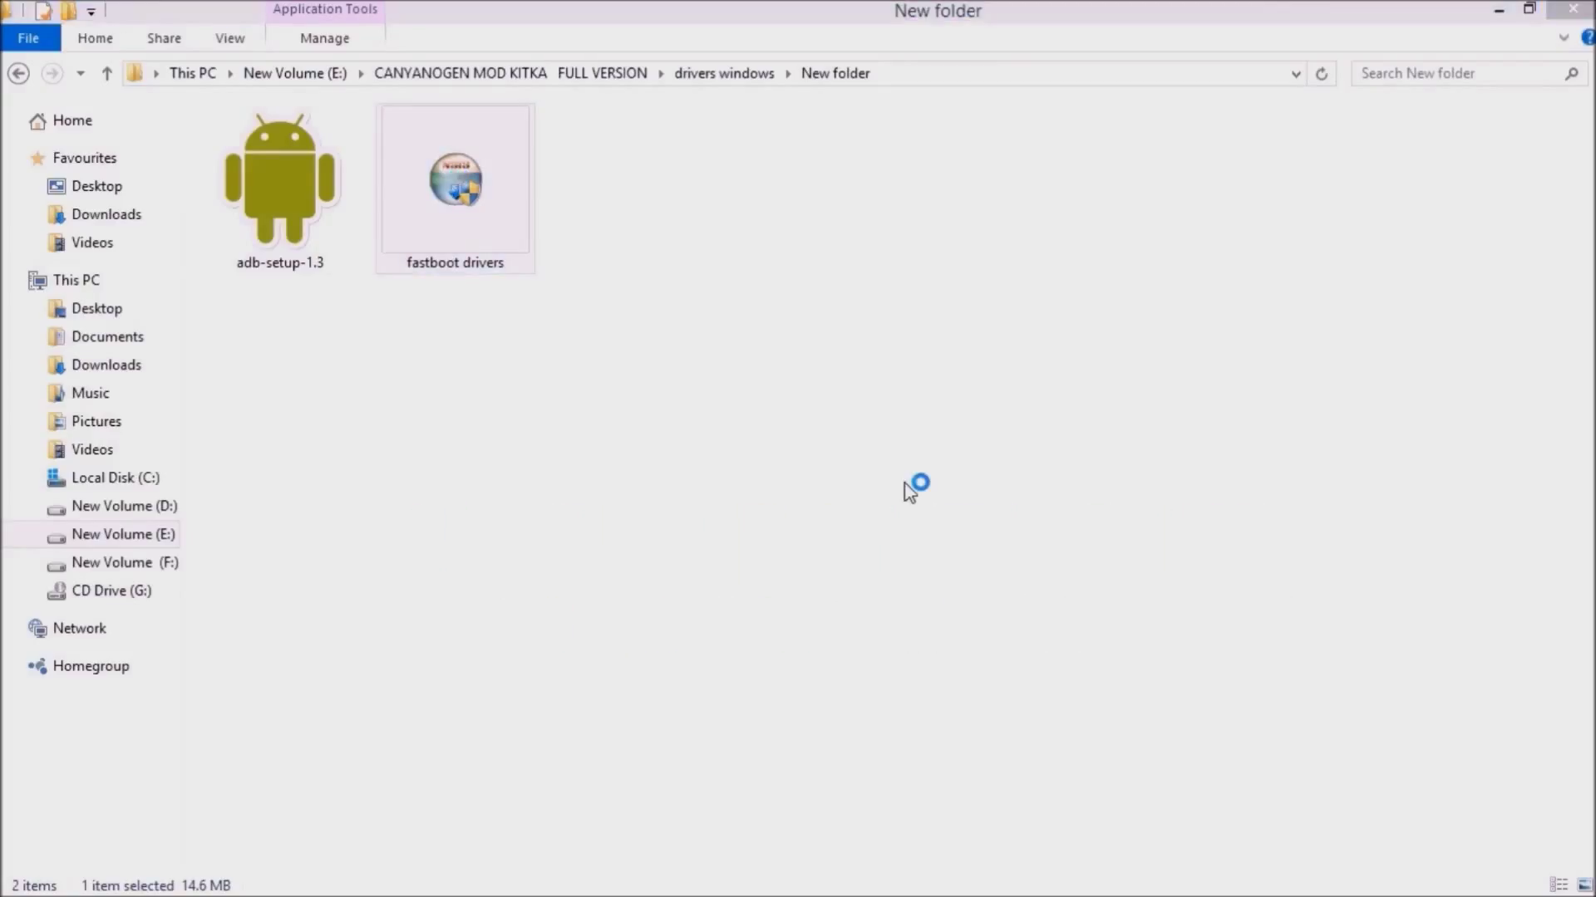
double_click(454, 178)
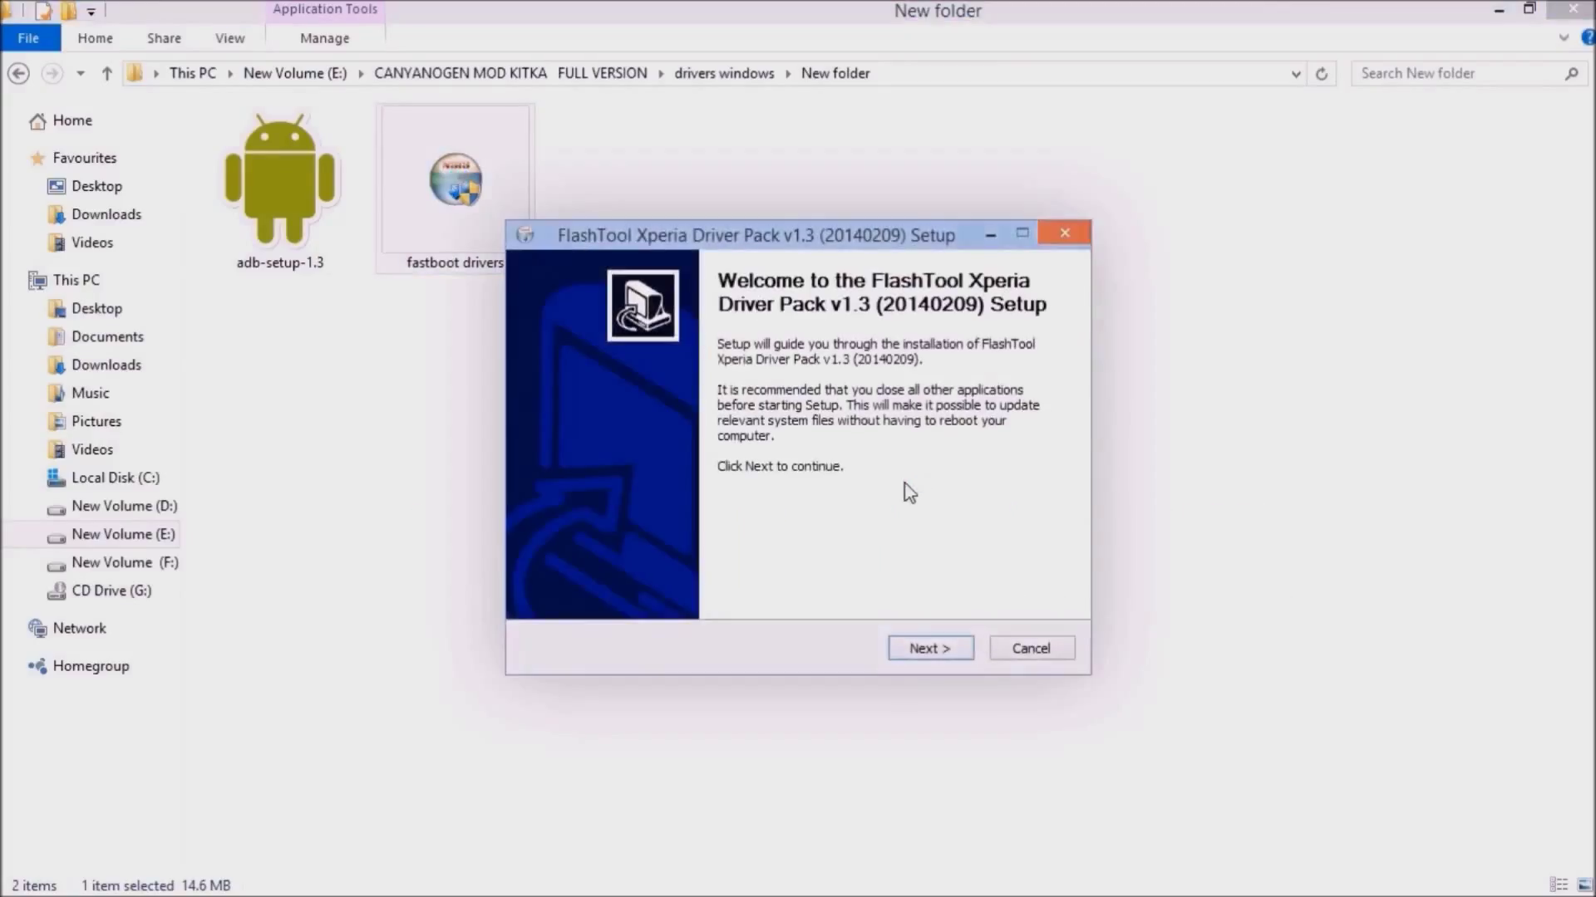
left_click(927, 648)
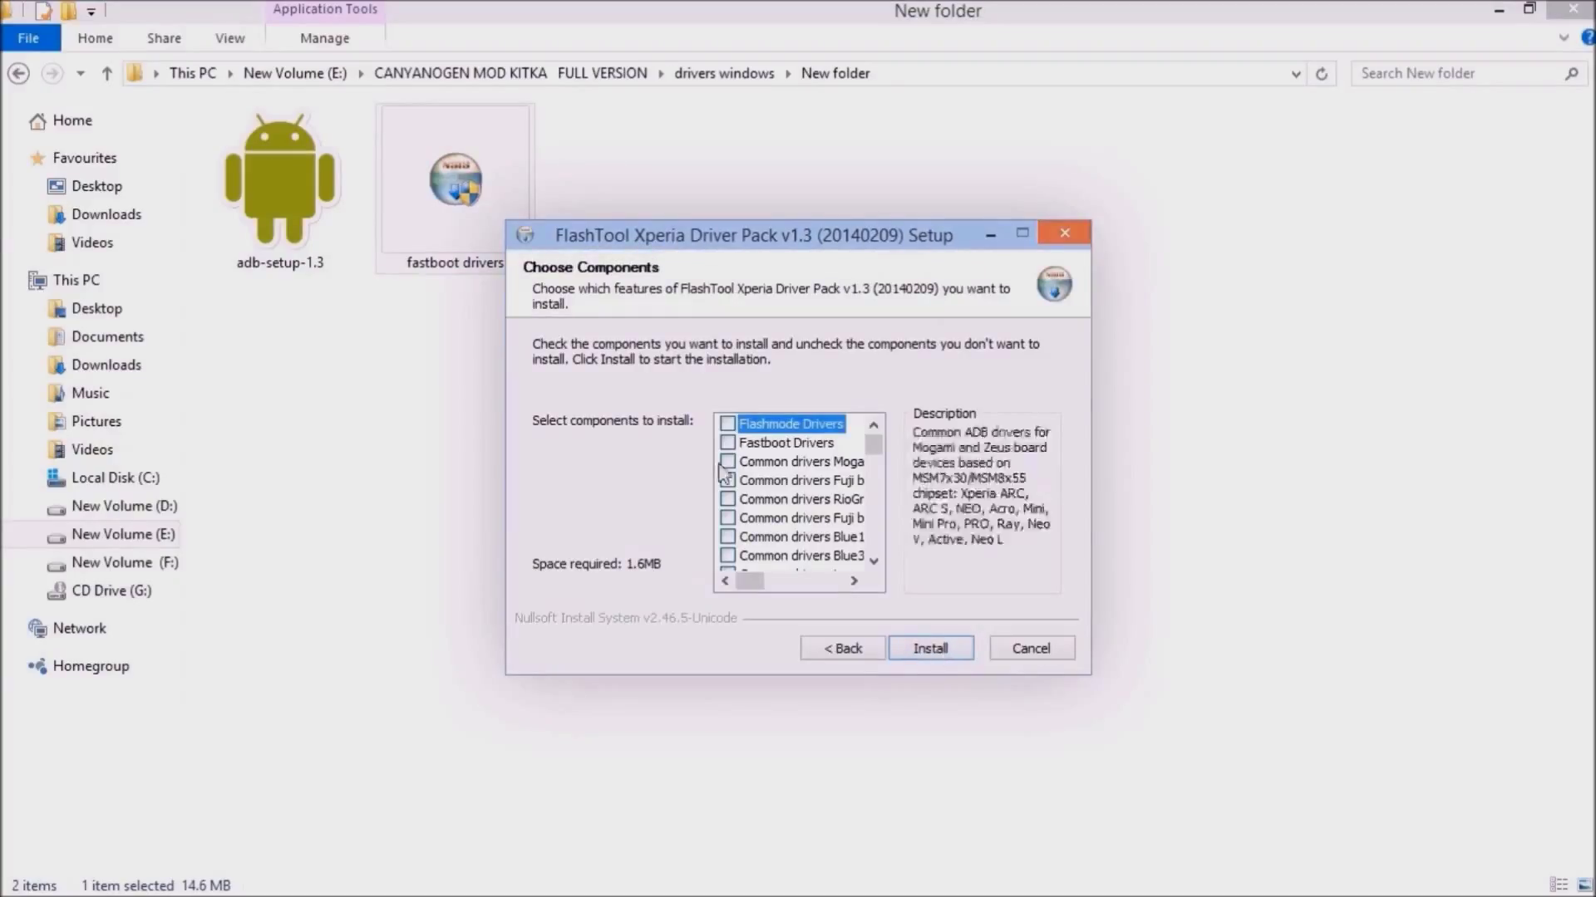
left_click(727, 424)
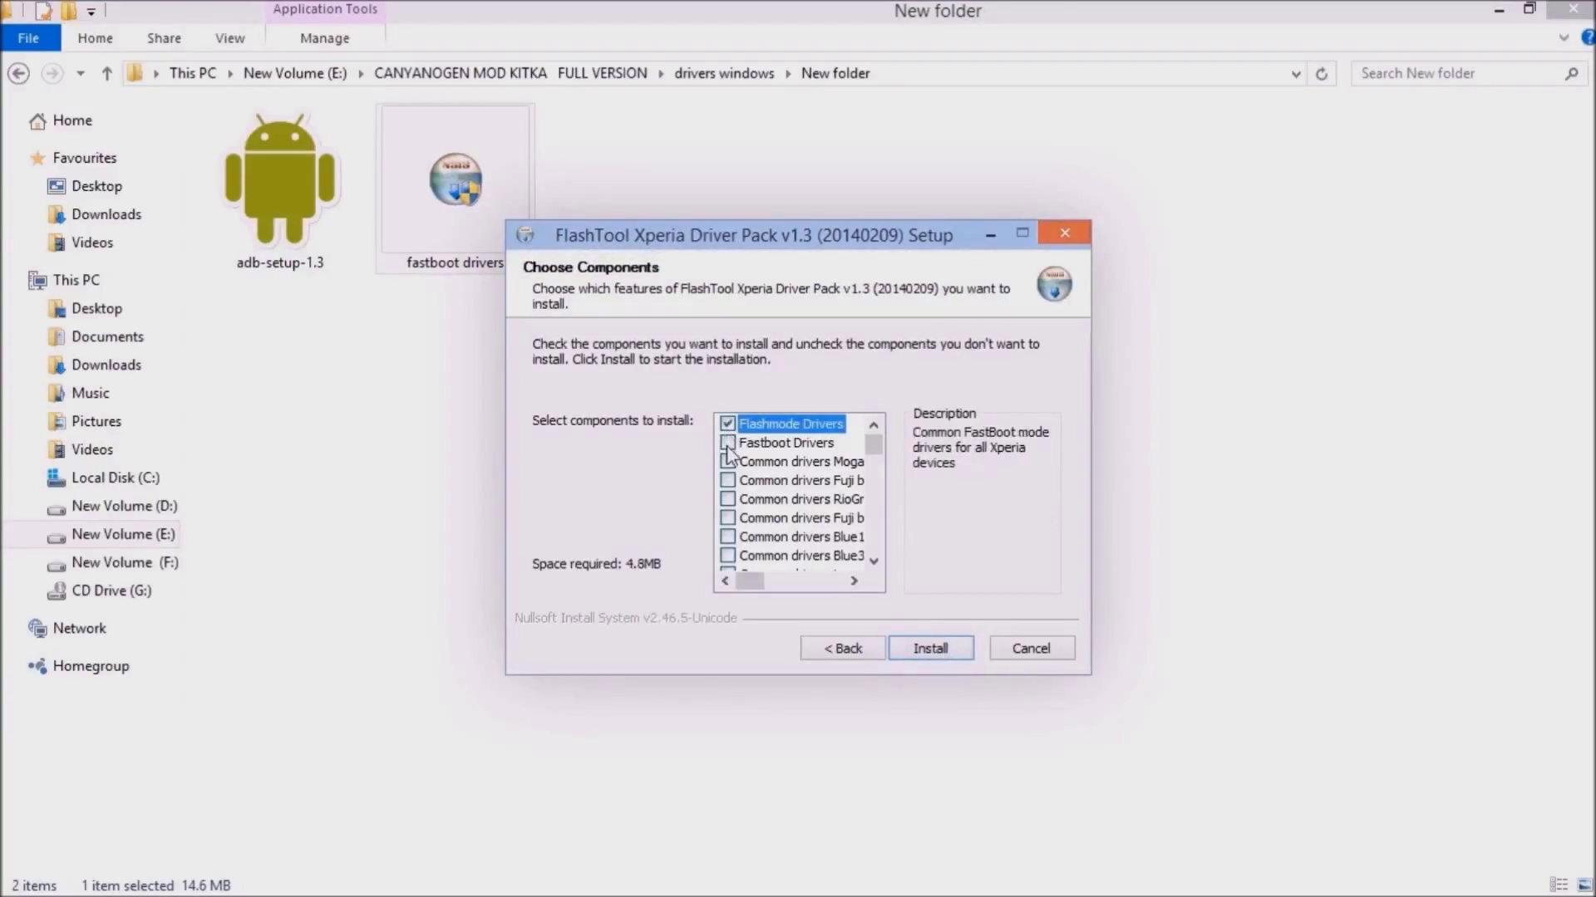
left_click(728, 442)
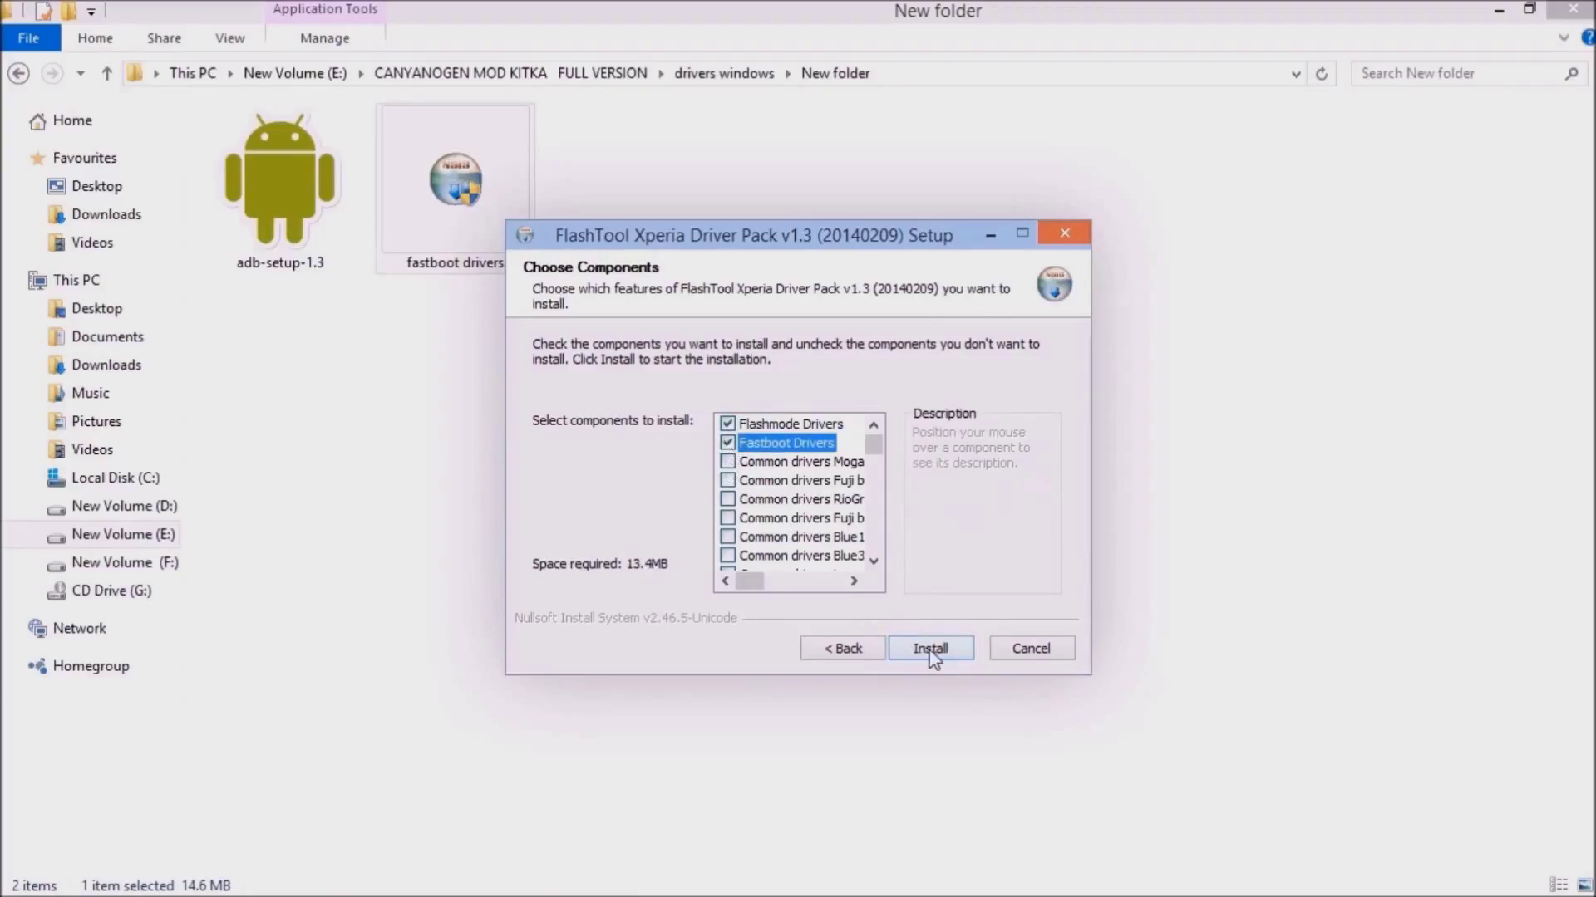
left_click(927, 649)
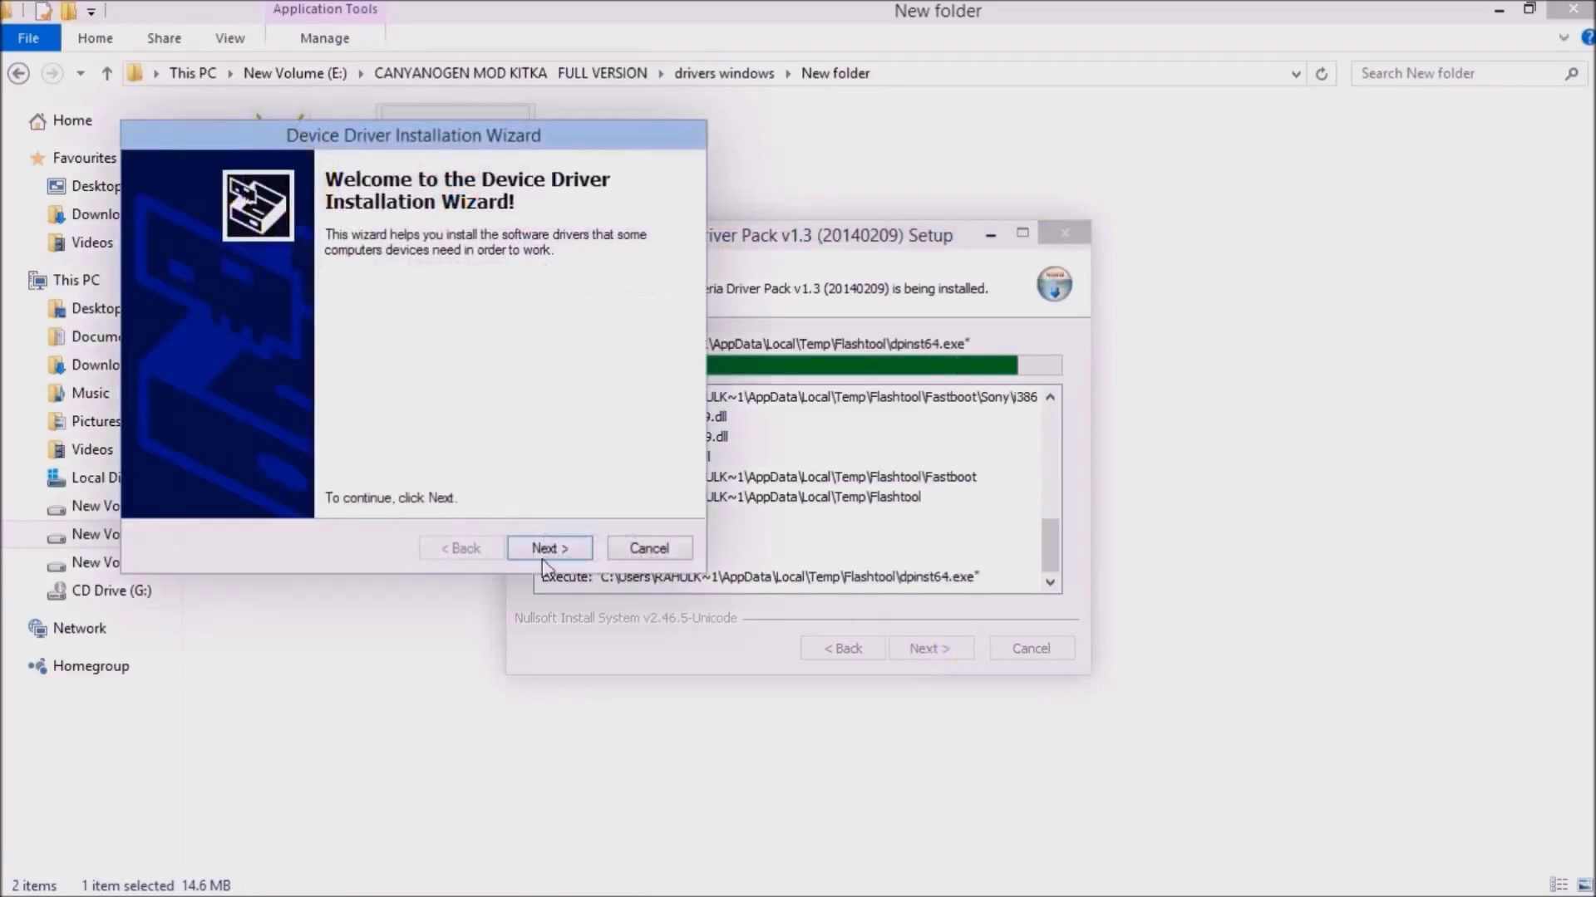
Accept the unverified driver install anyway, then finish the driver wizard and FlashTool setup.
left_click(549, 547)
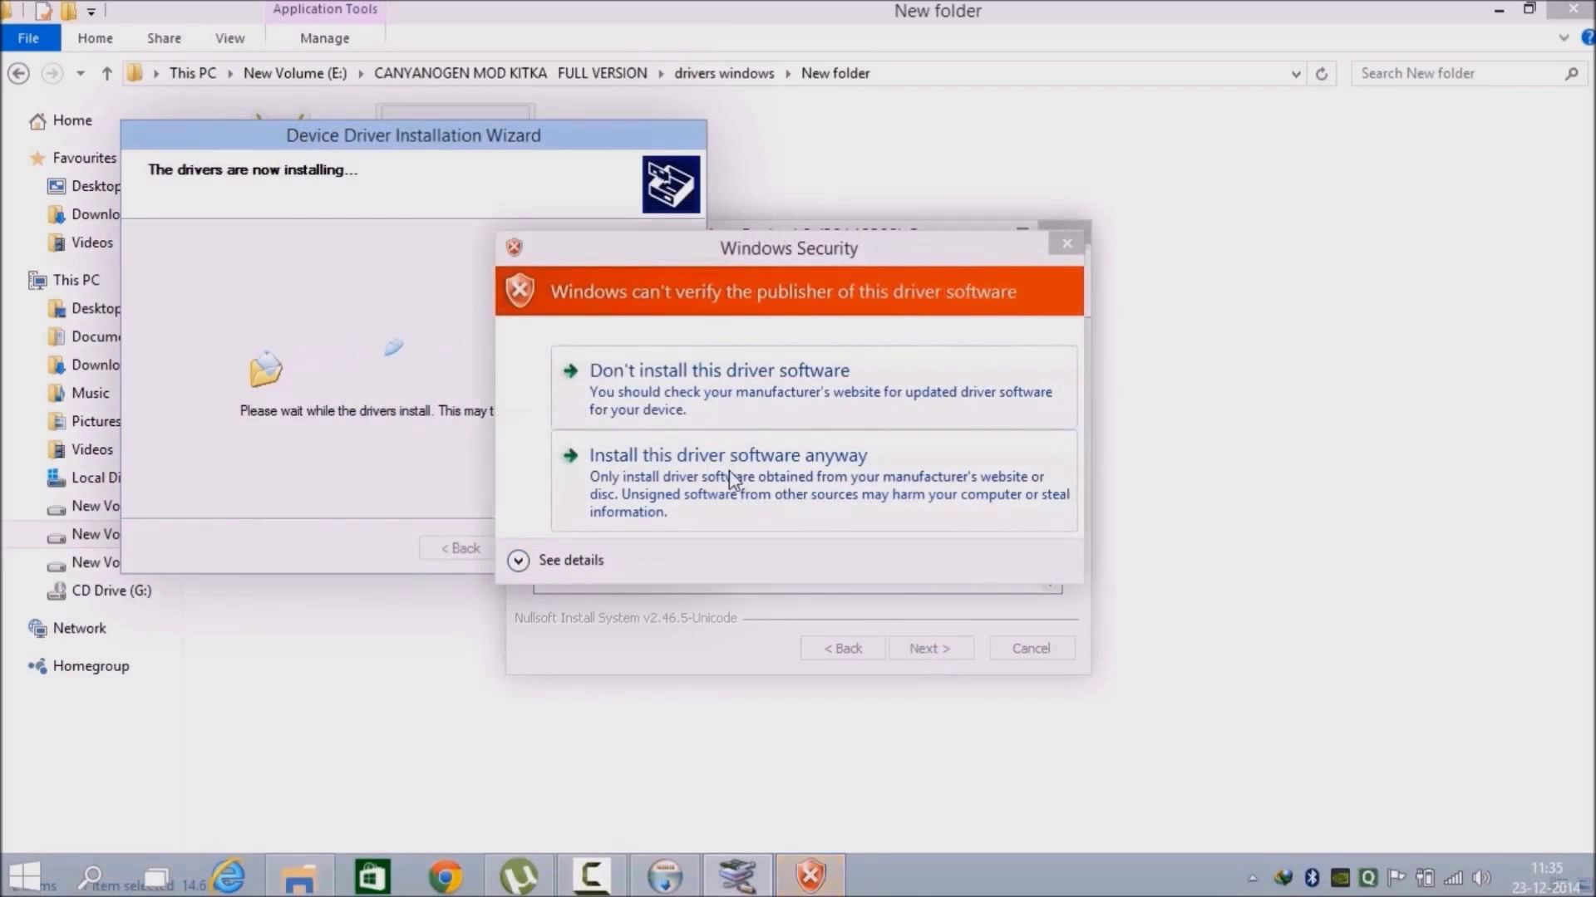
left_click(726, 455)
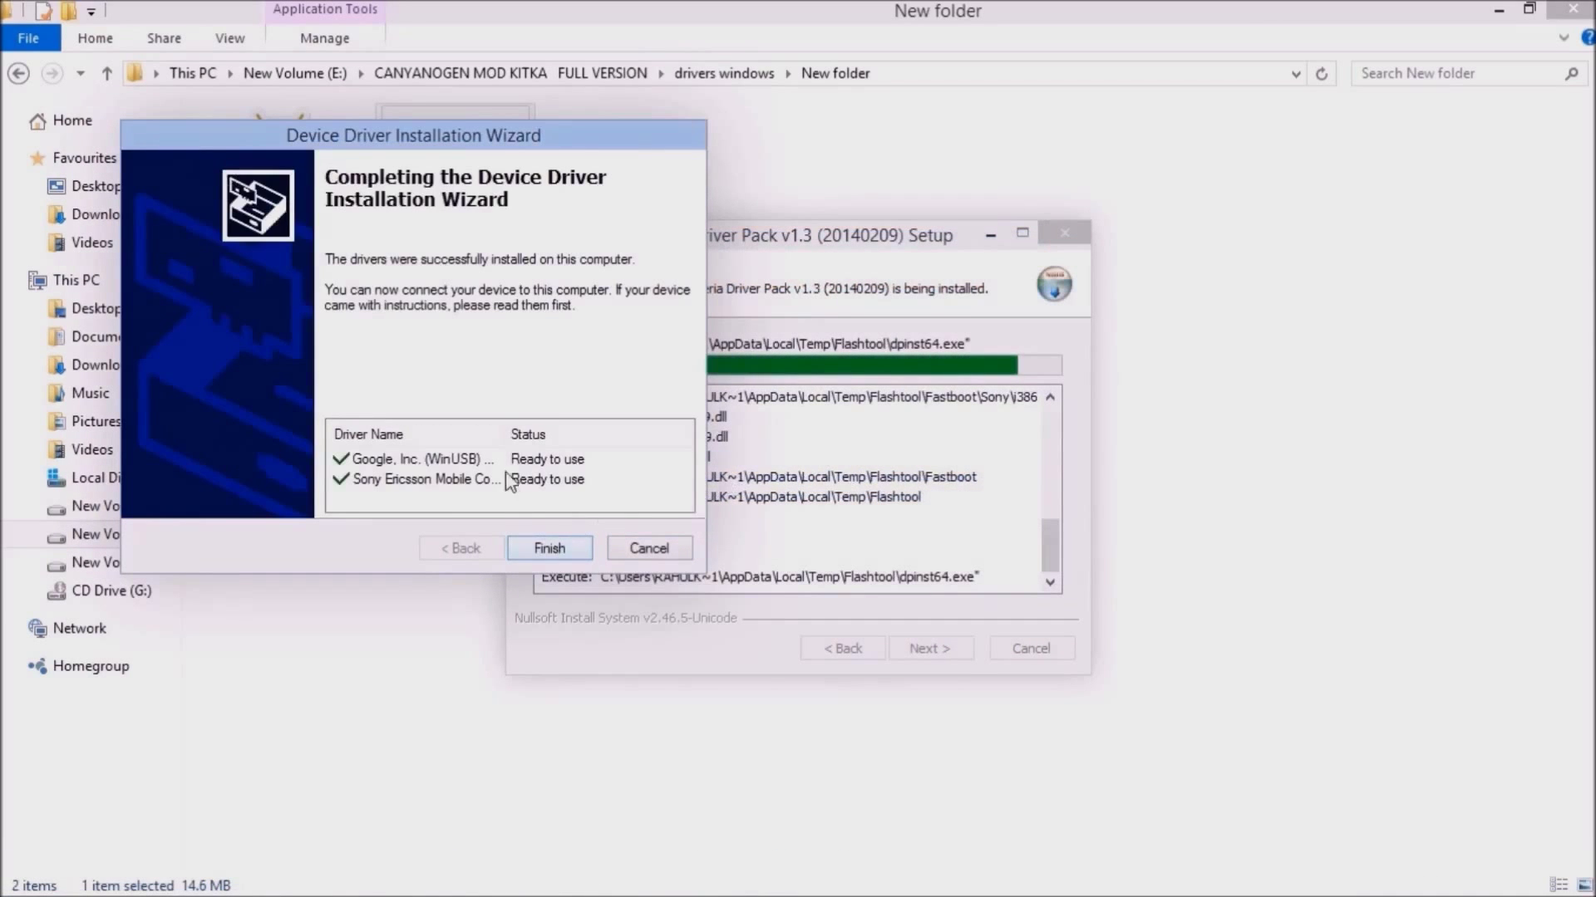
left_click(549, 547)
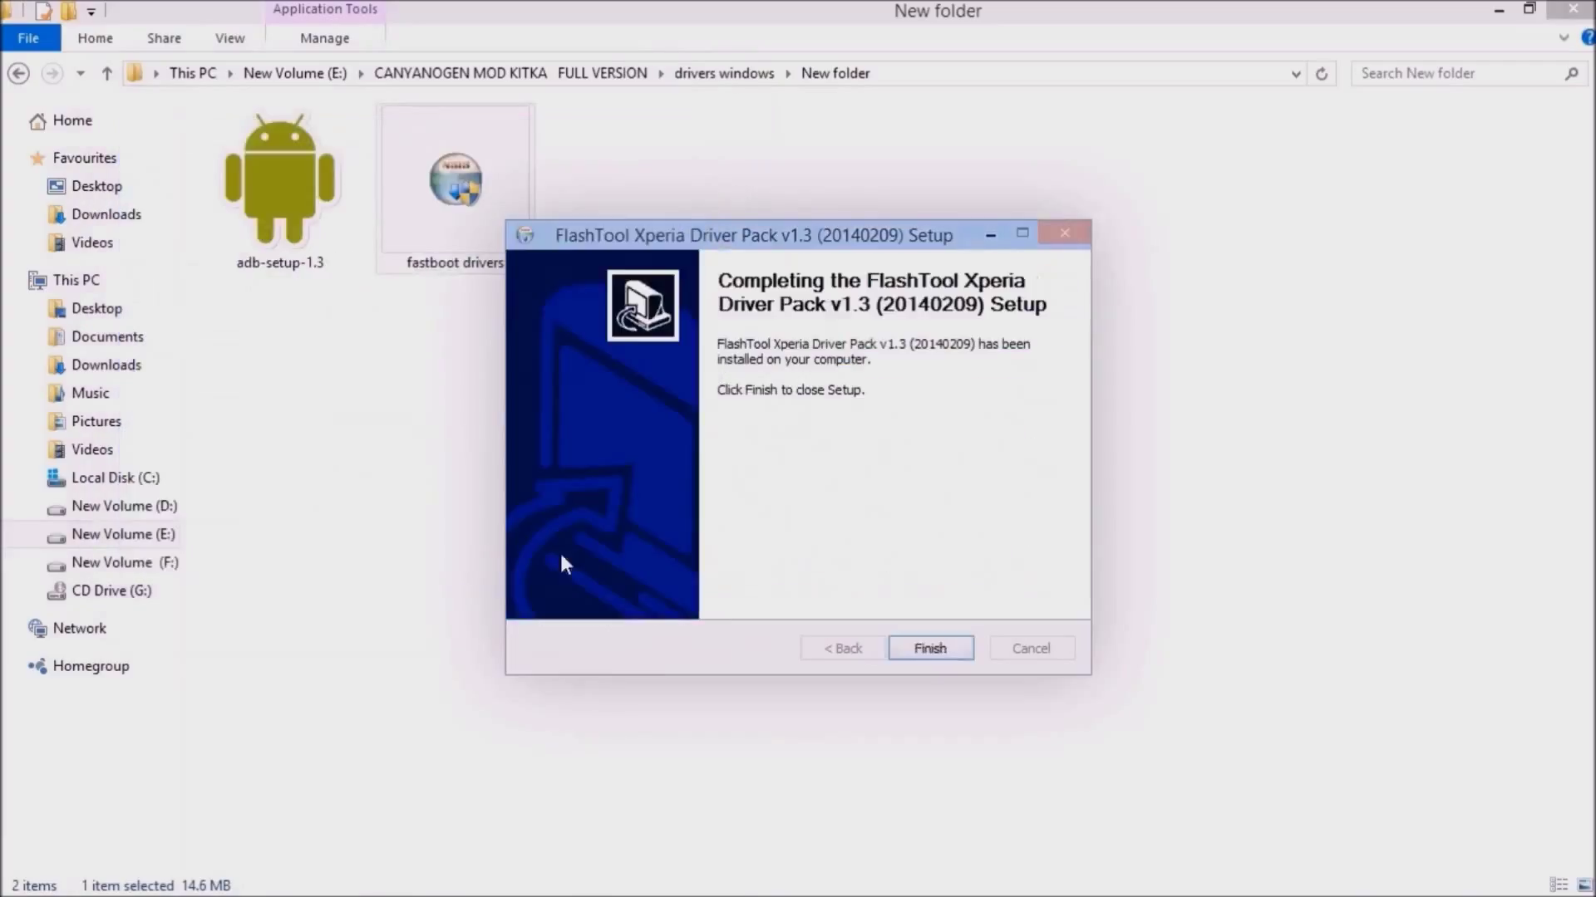
left_click(927, 648)
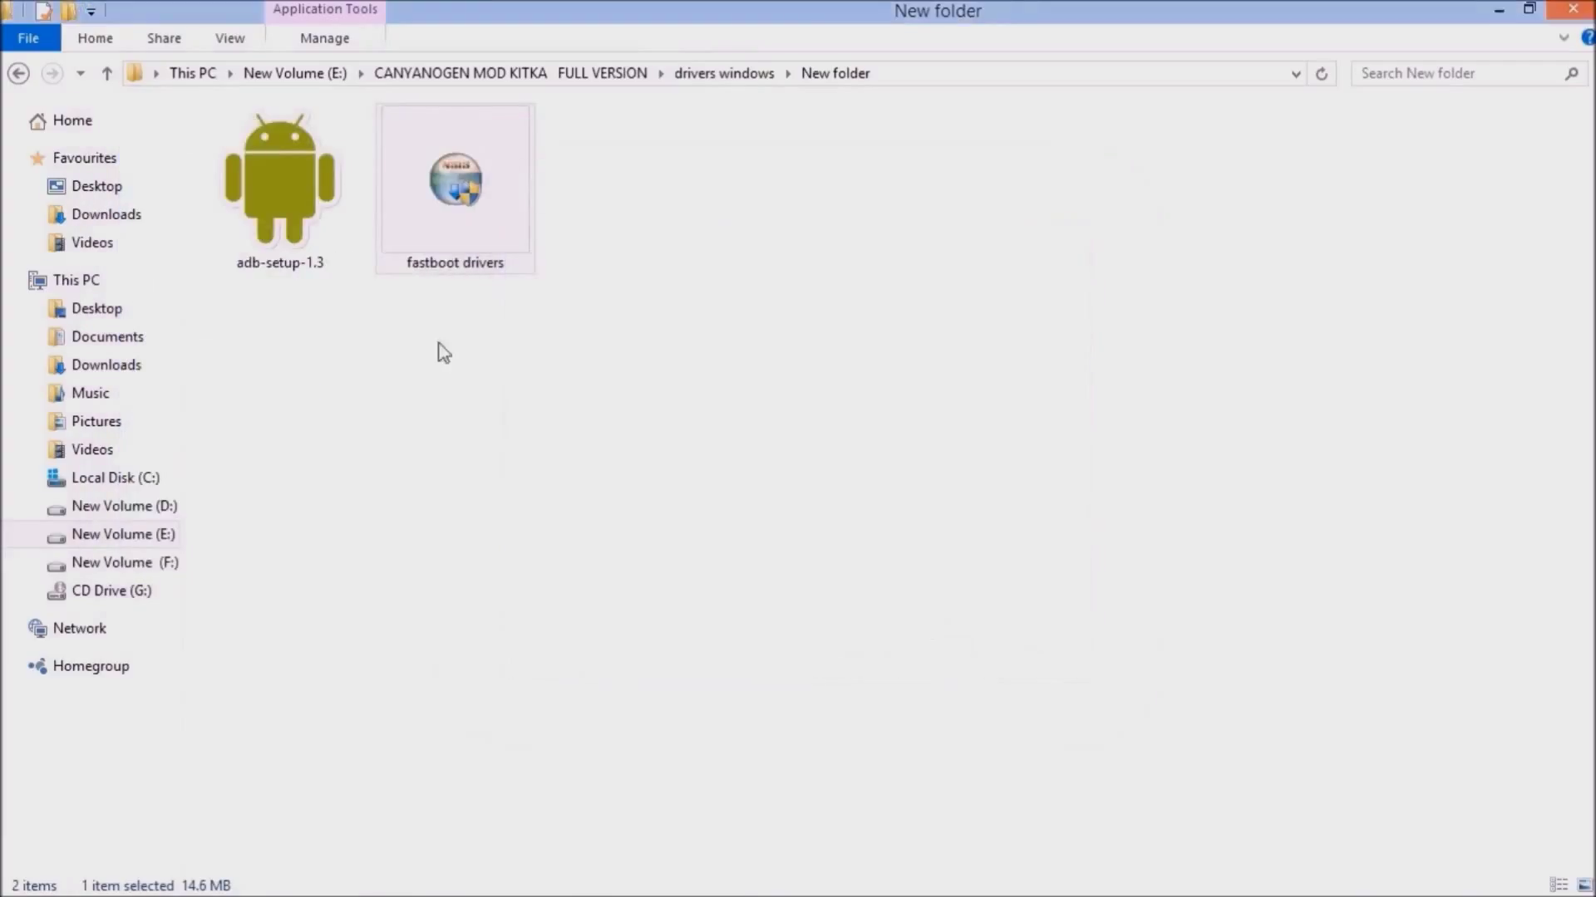
Run the adb-setup-1.3 installer from the drivers folder.
left_click(279, 187)
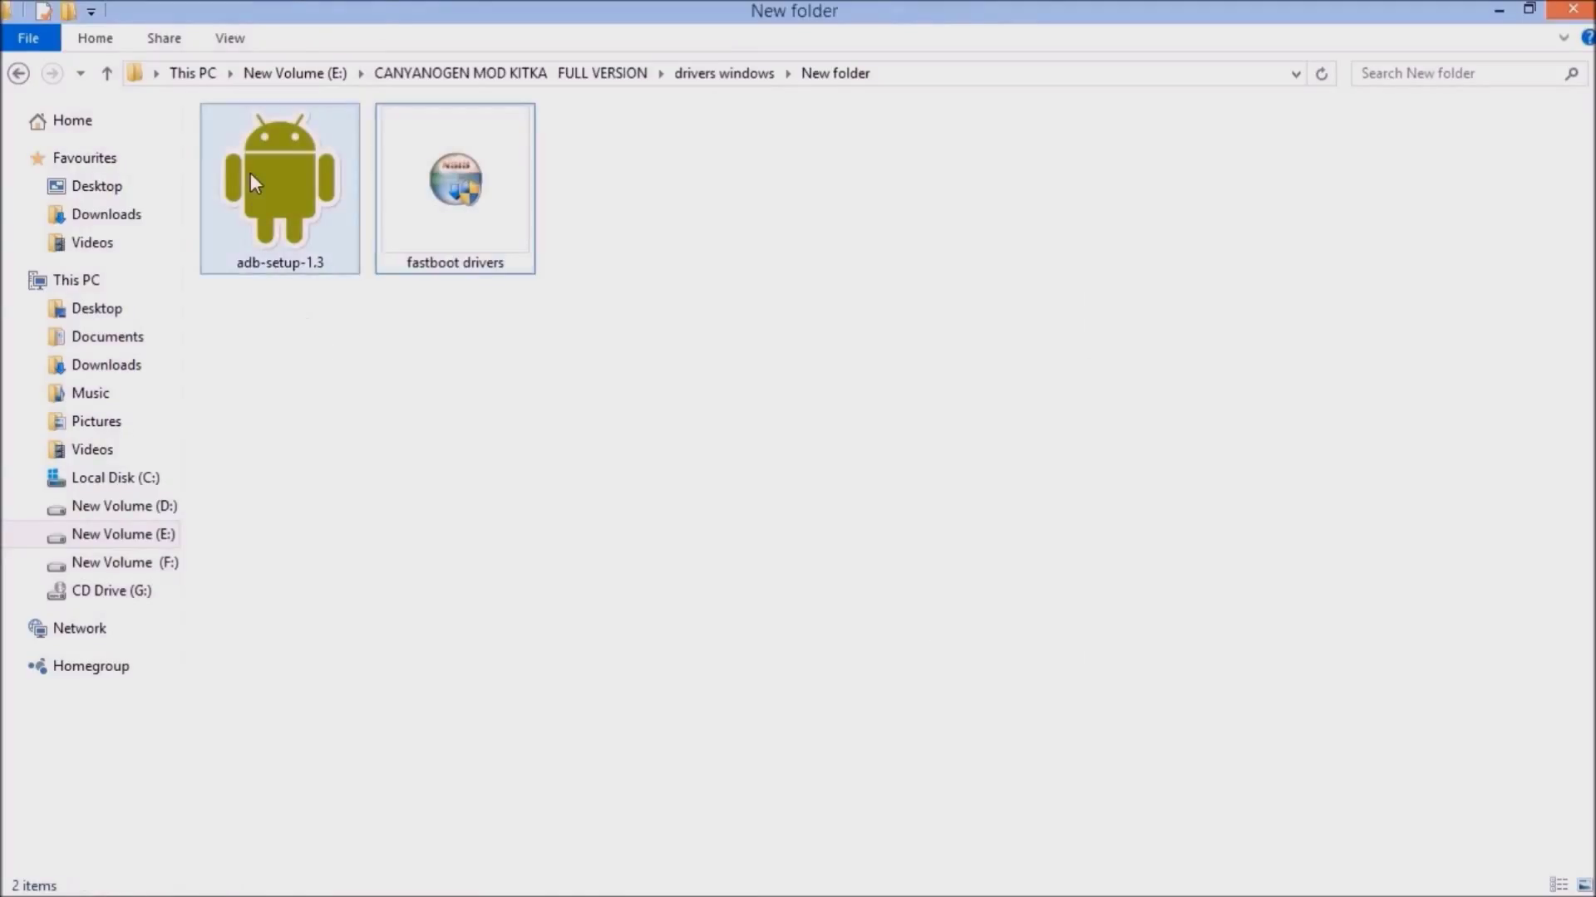
left_click(279, 183)
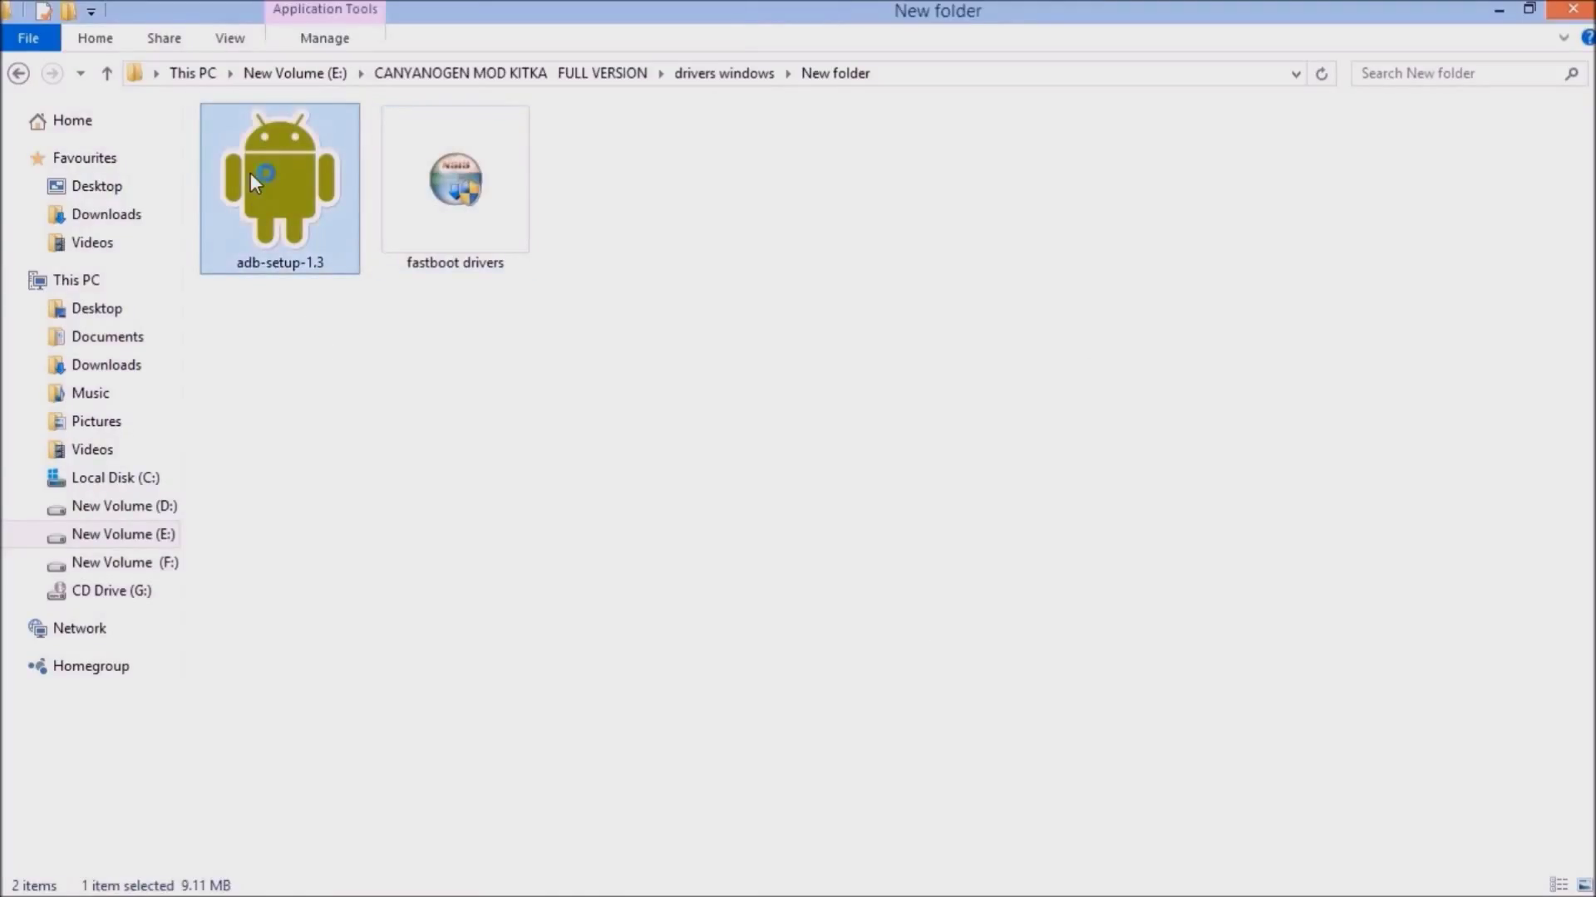
mouse_move(889, 500)
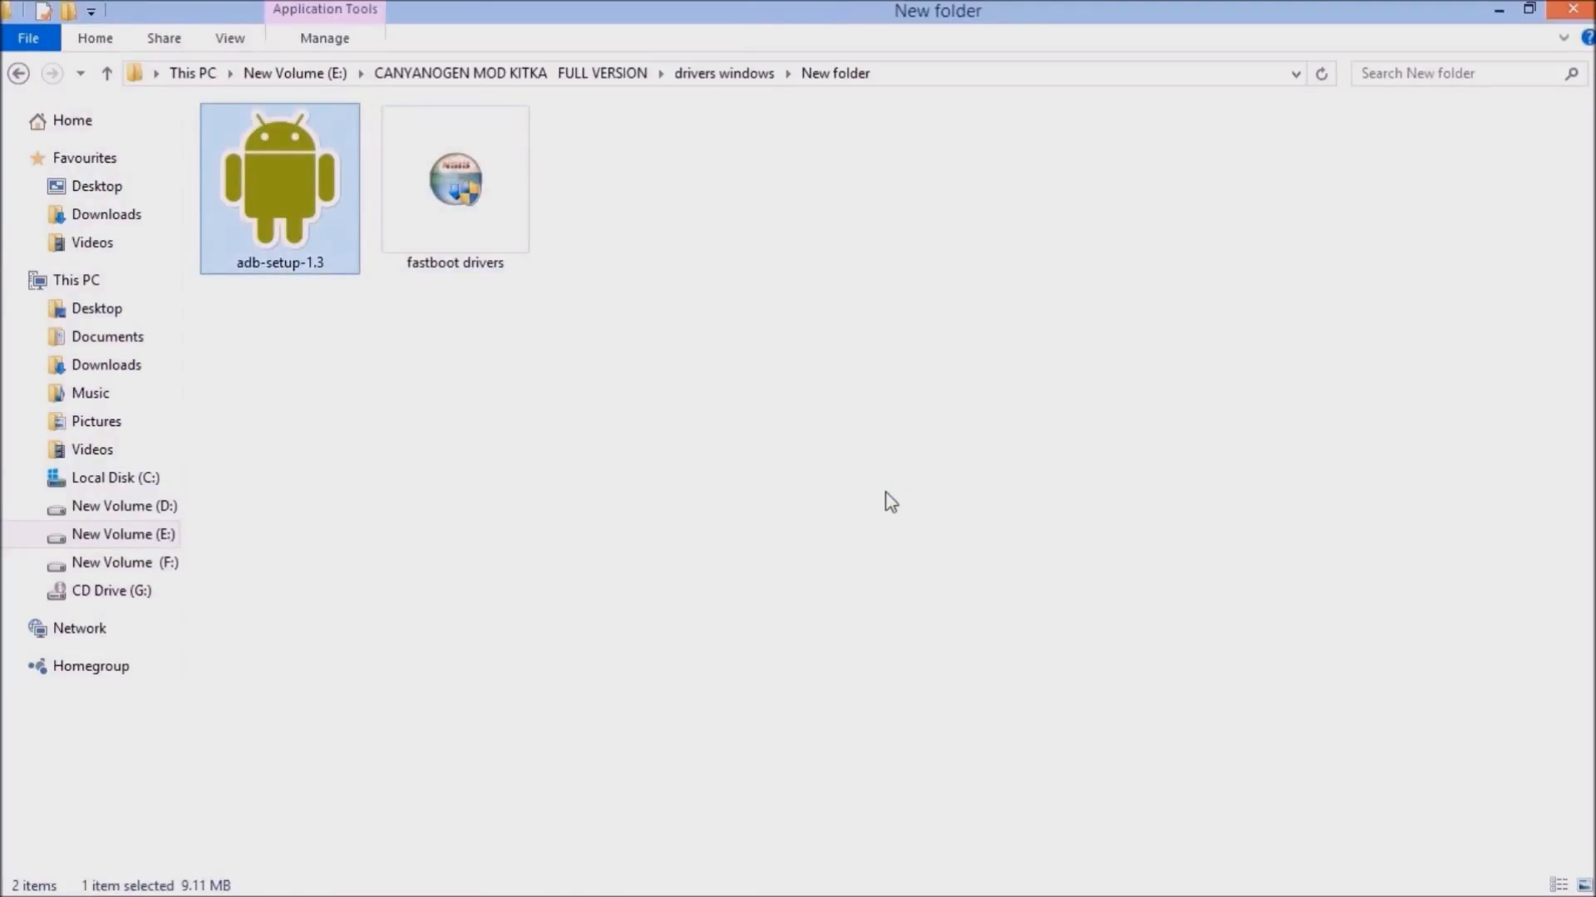
double_click(280, 178)
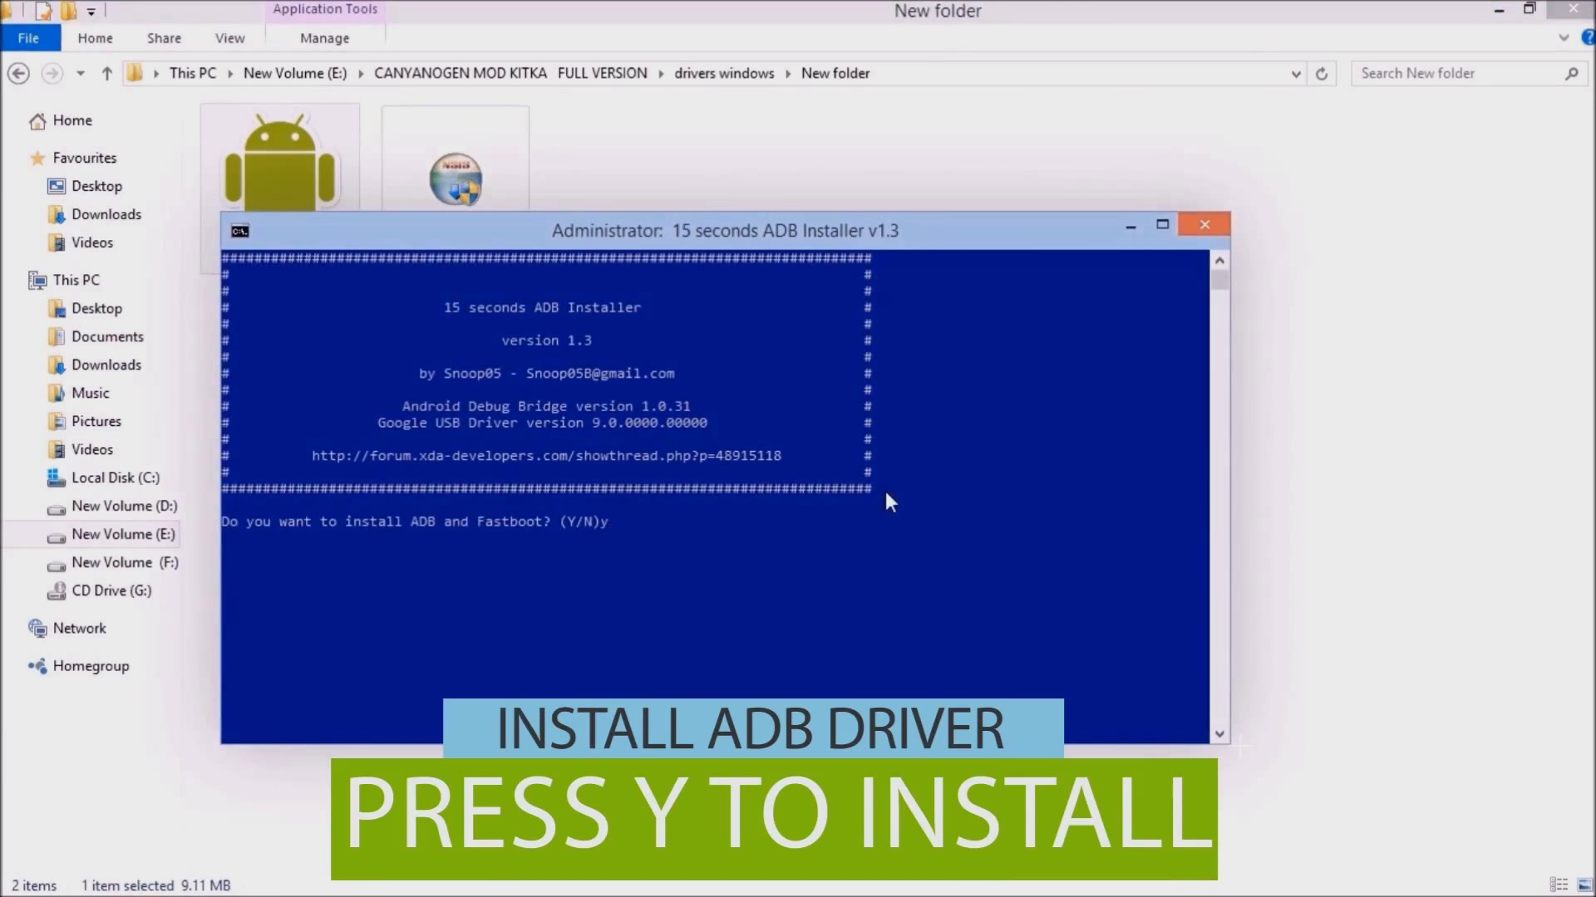
Answer Y to install ADB, Fastboot and the Google USB driver system-wide, approve the driver, then close the installer.
key("y")
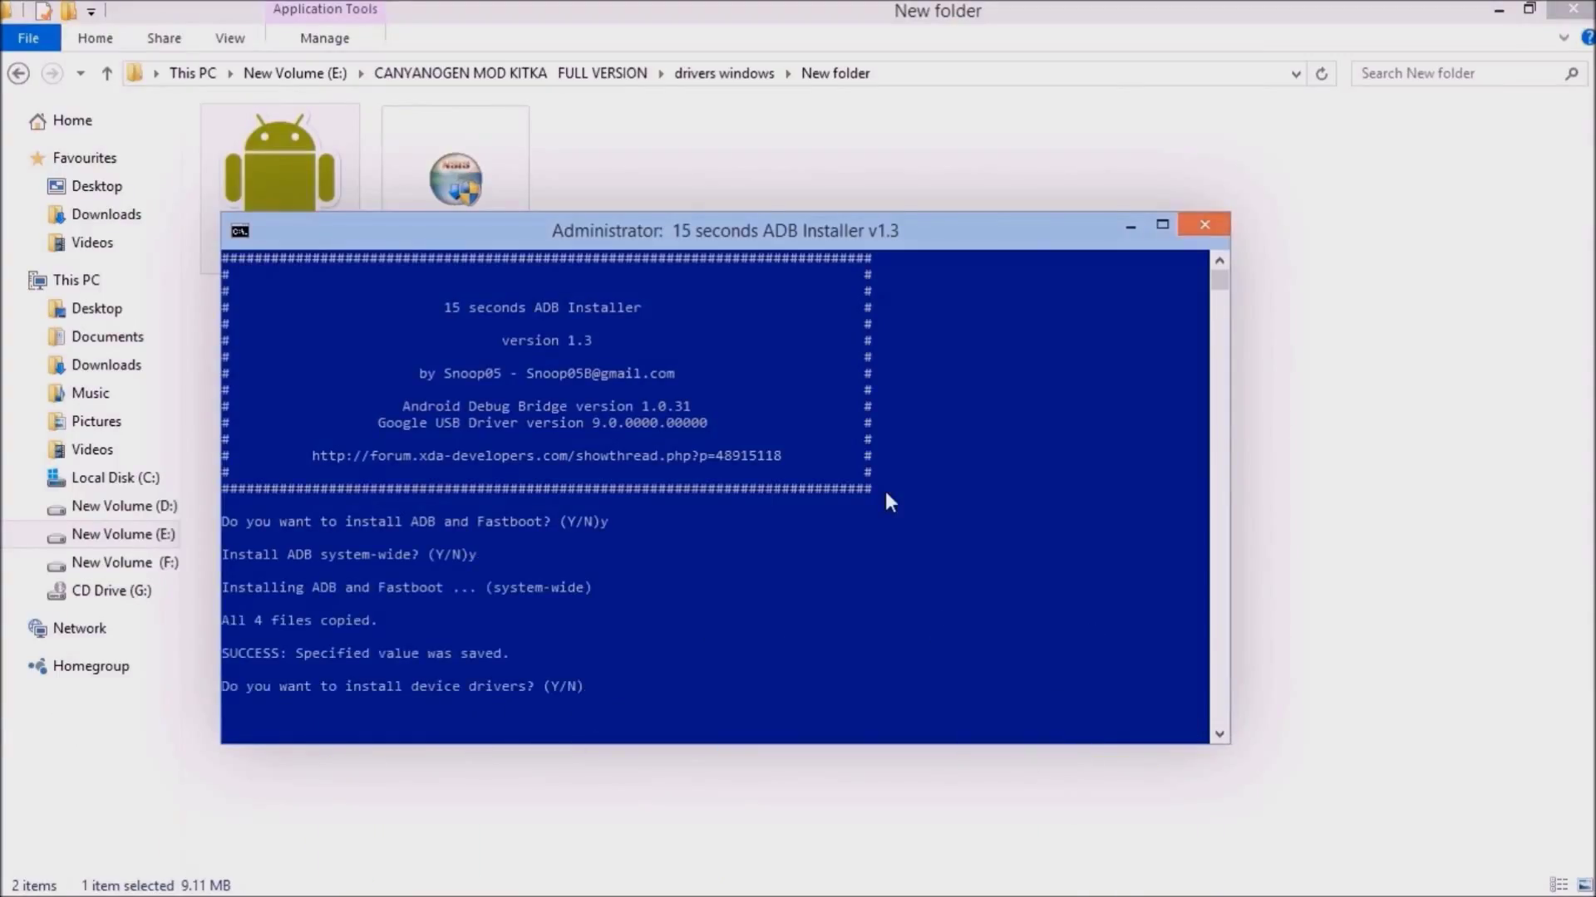
type("y")
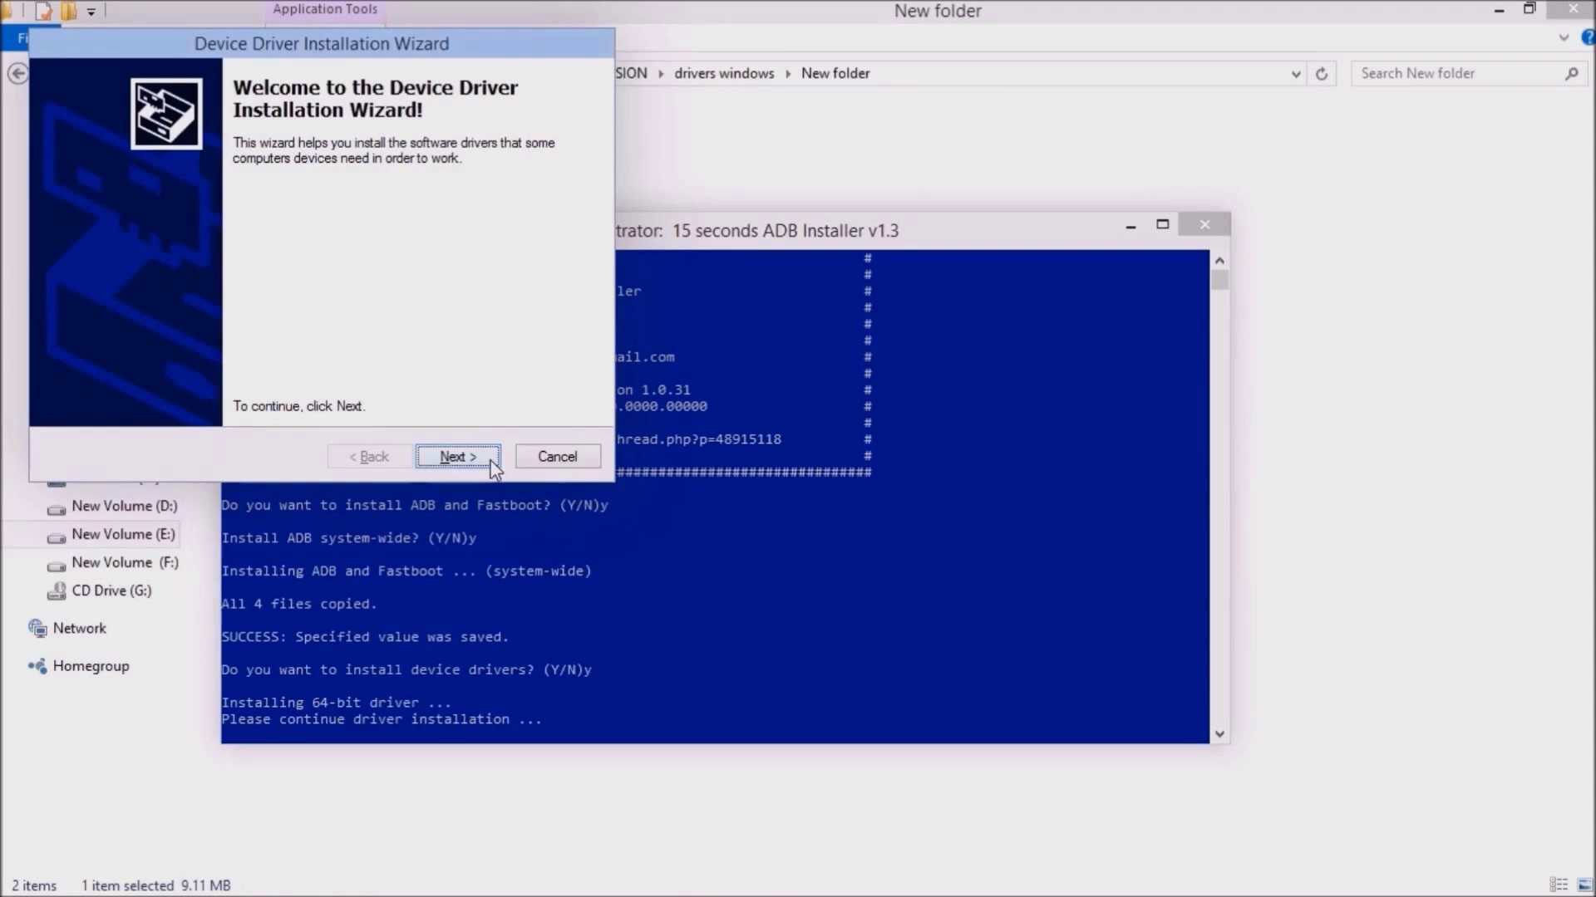
left_click(457, 455)
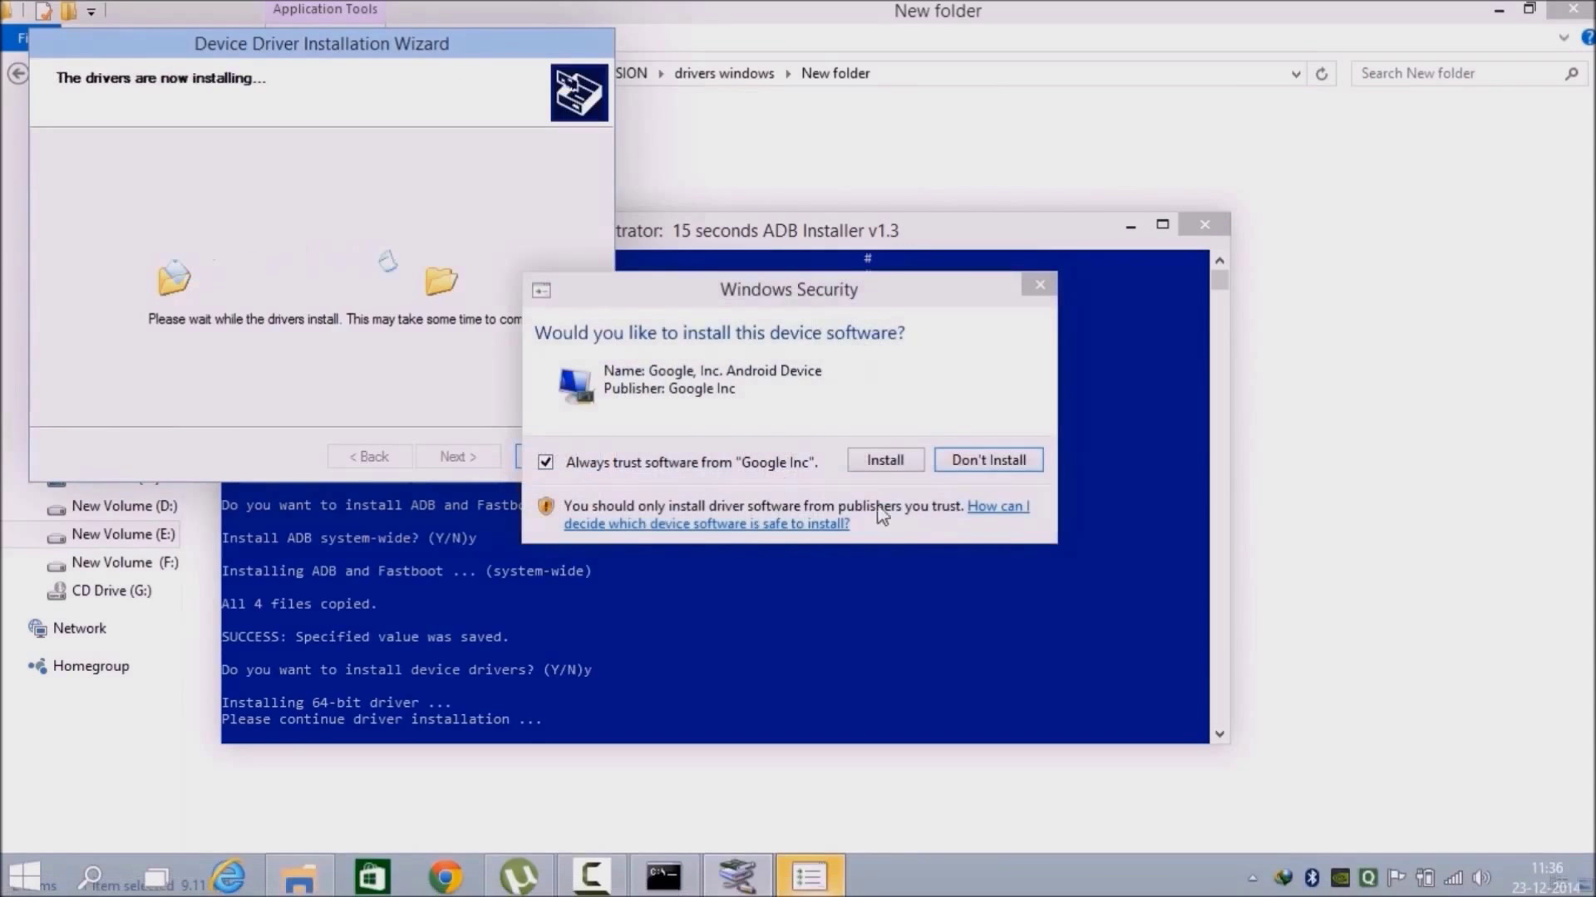
left_click(883, 460)
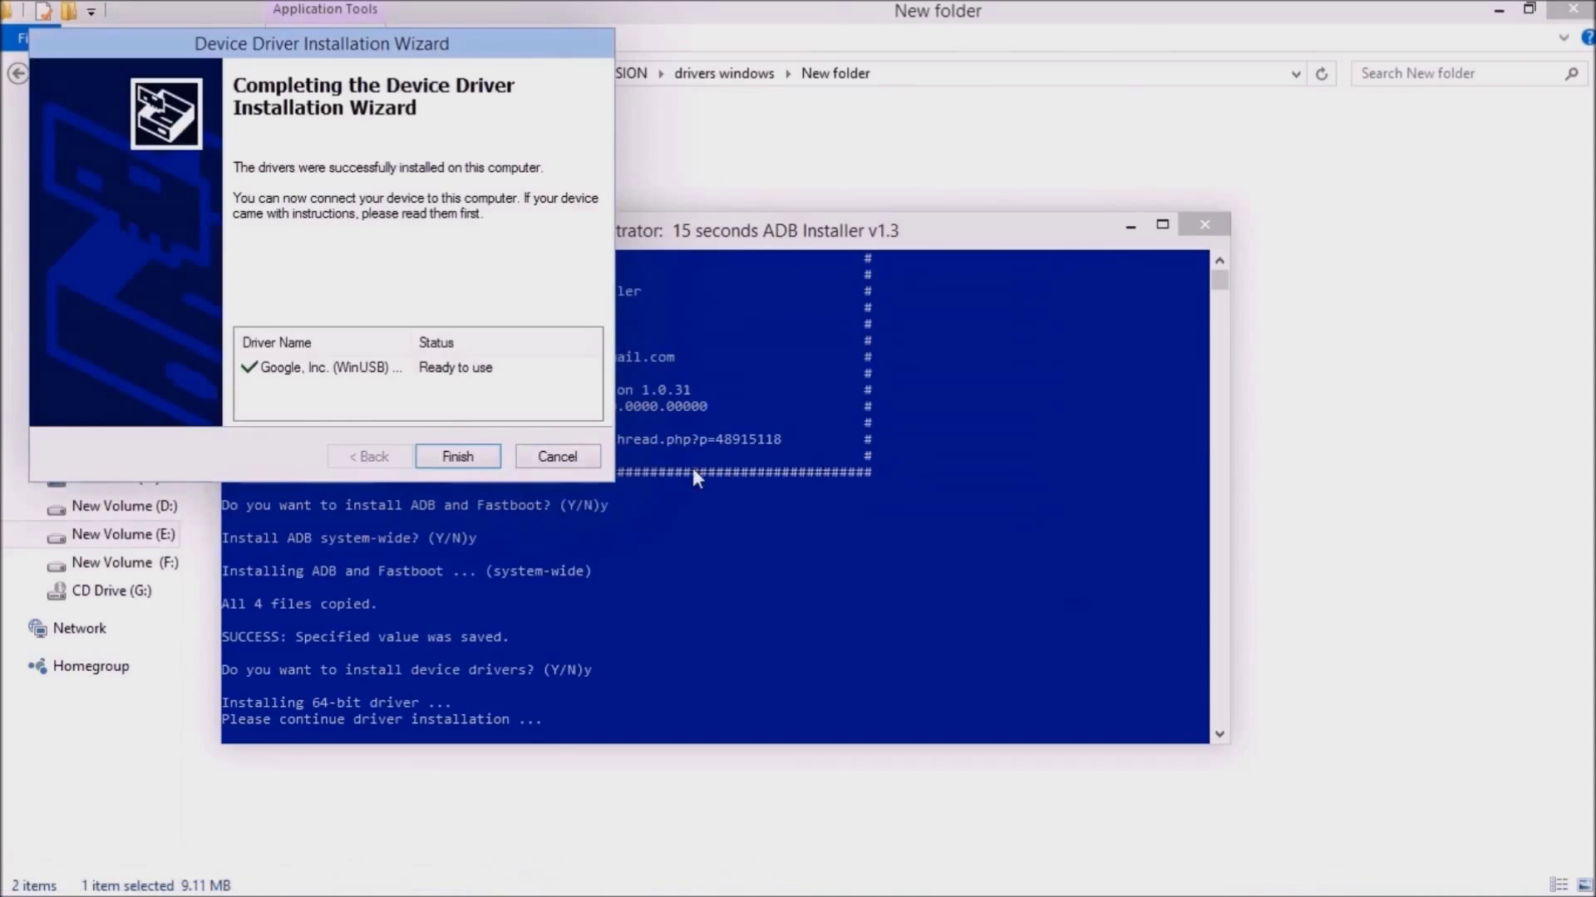
left_click(457, 455)
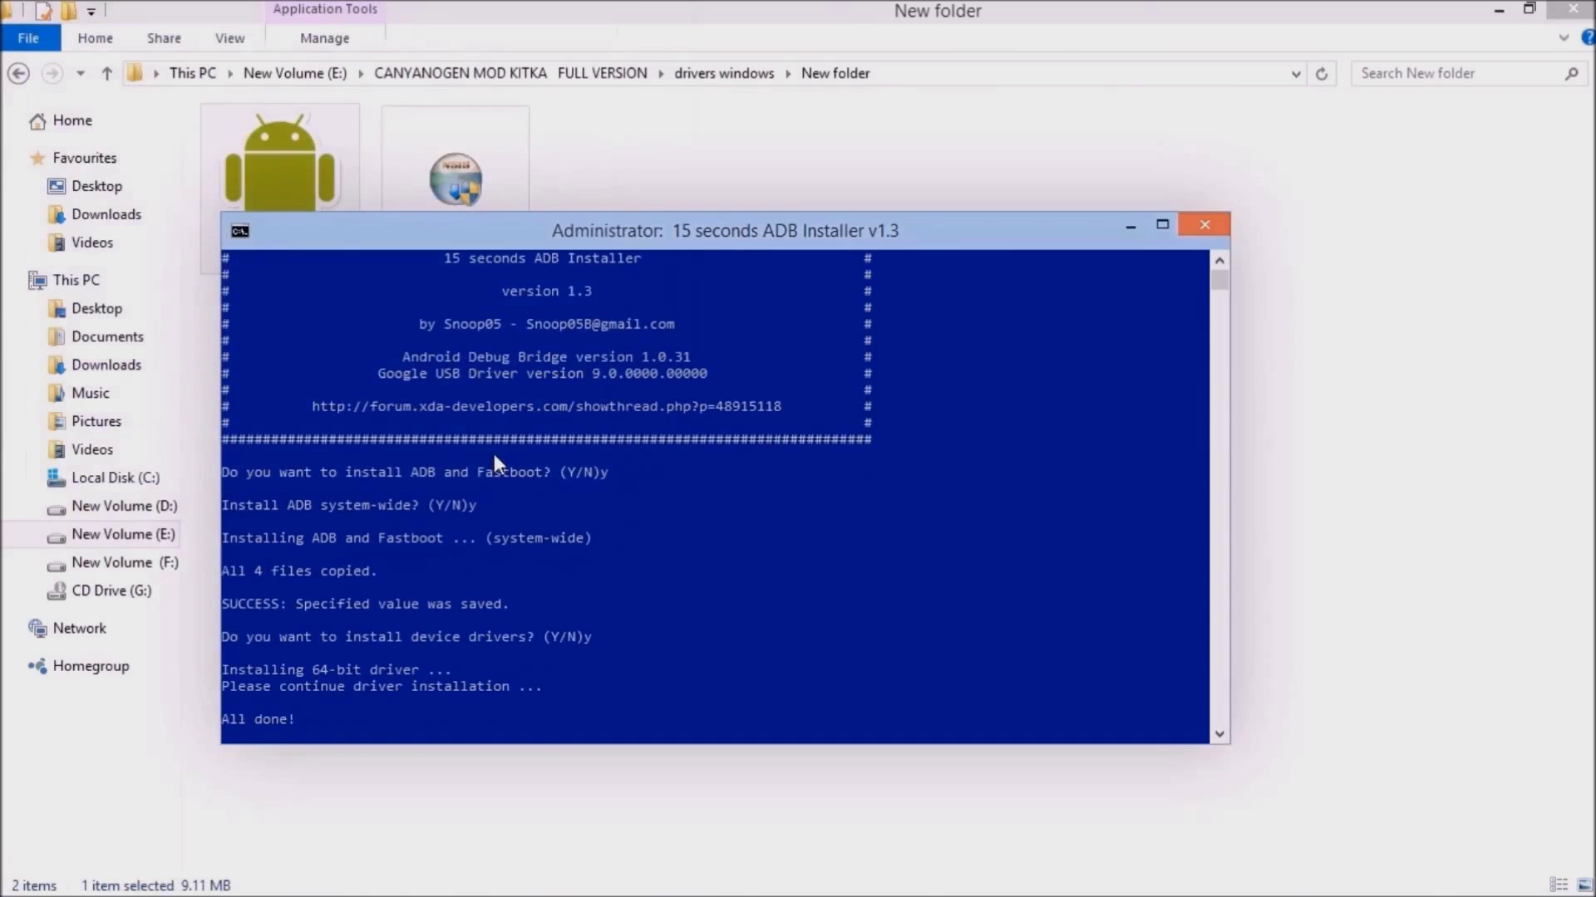
left_click(1204, 225)
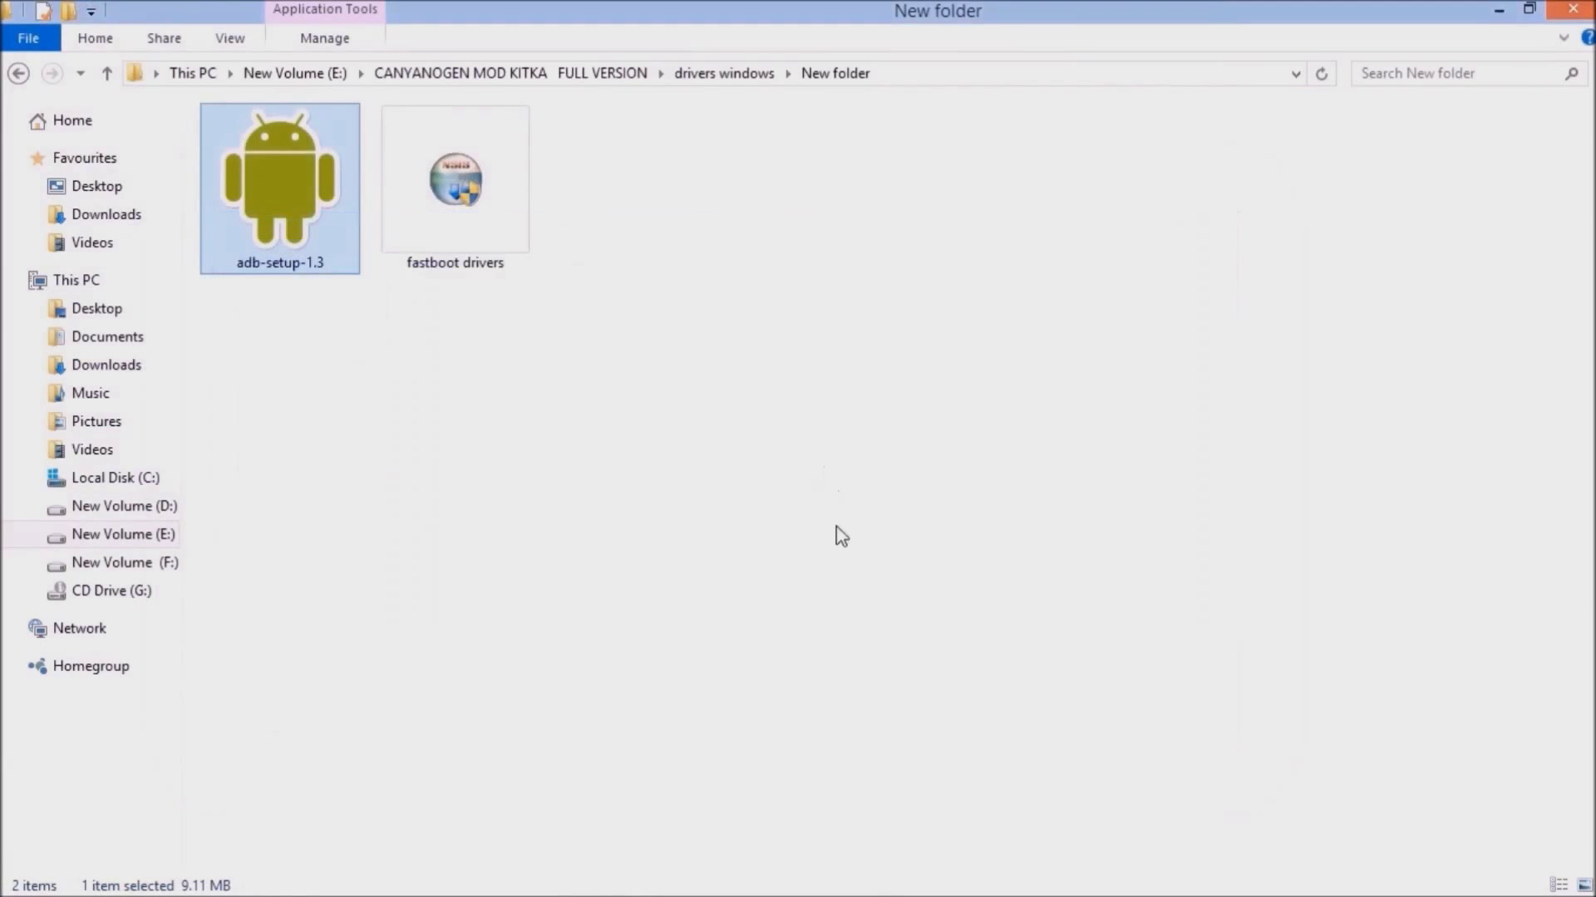